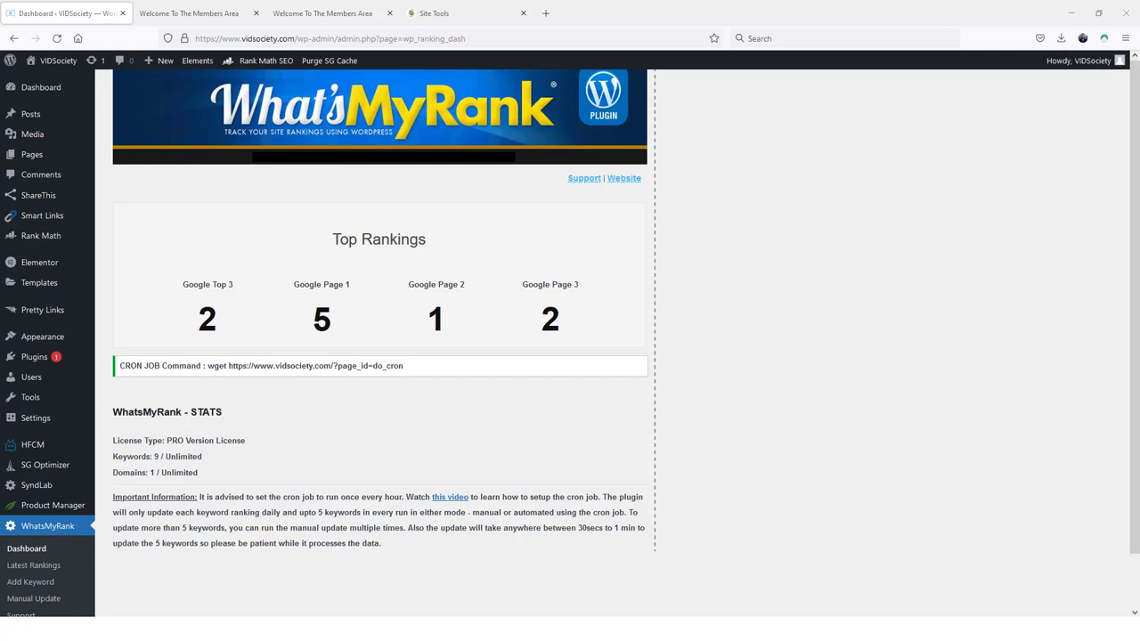
mouse_move(274, 67)
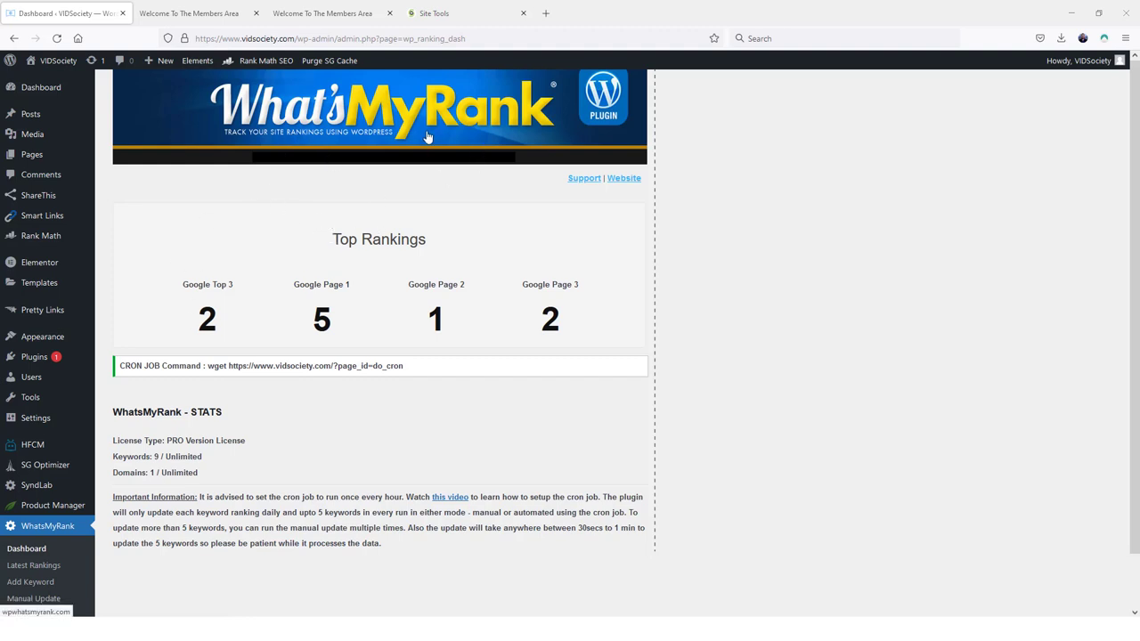
mouse_move(321, 221)
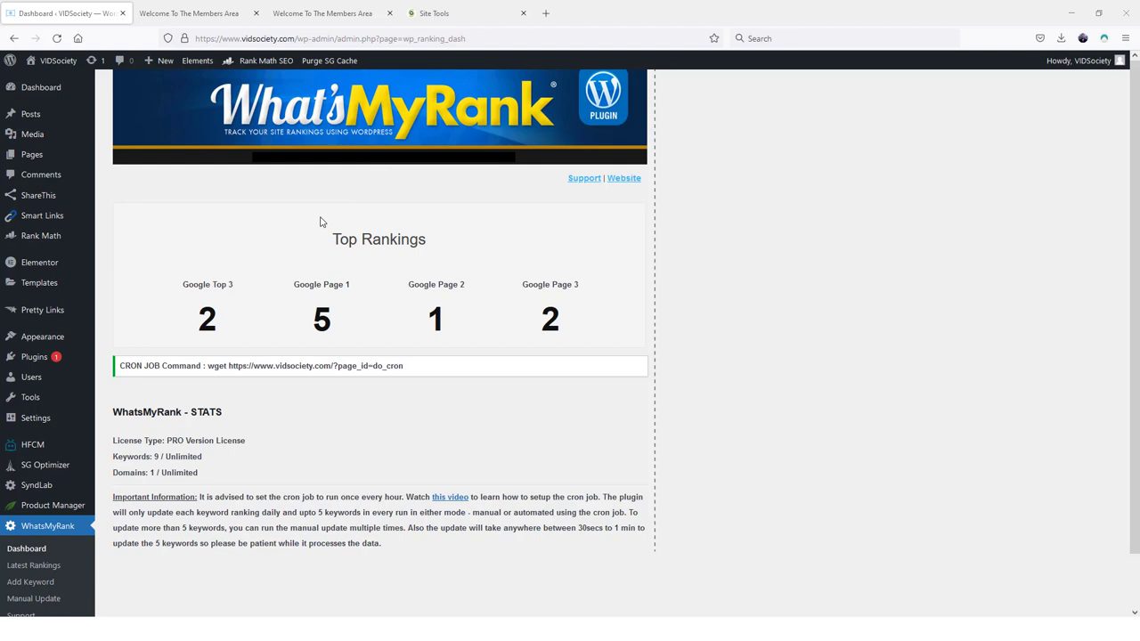
mouse_move(416, 360)
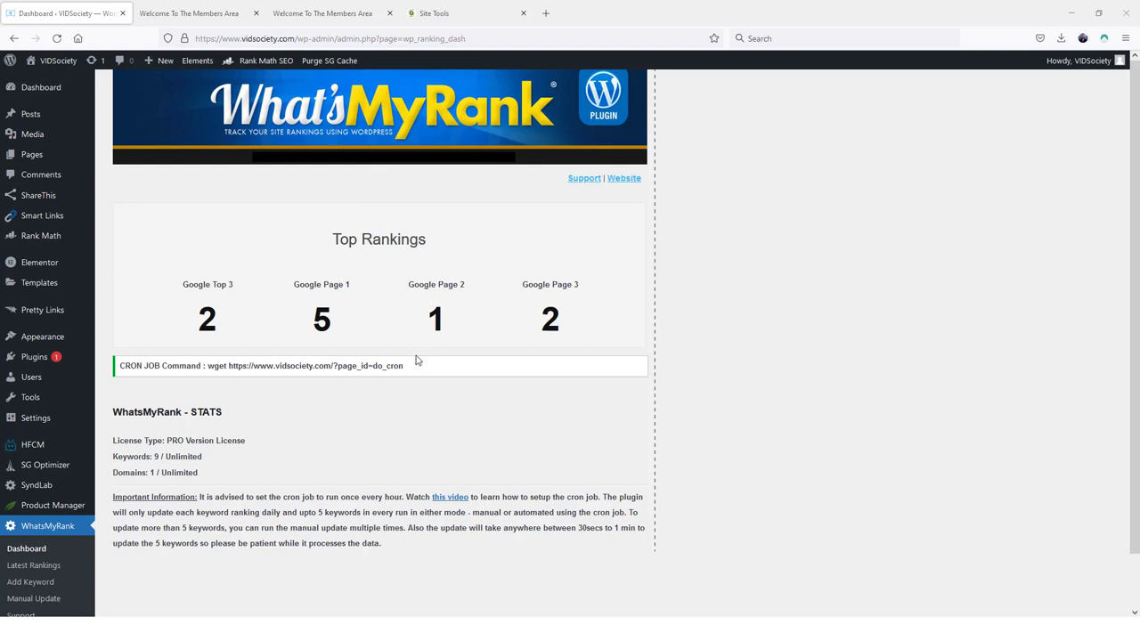
mouse_move(374, 417)
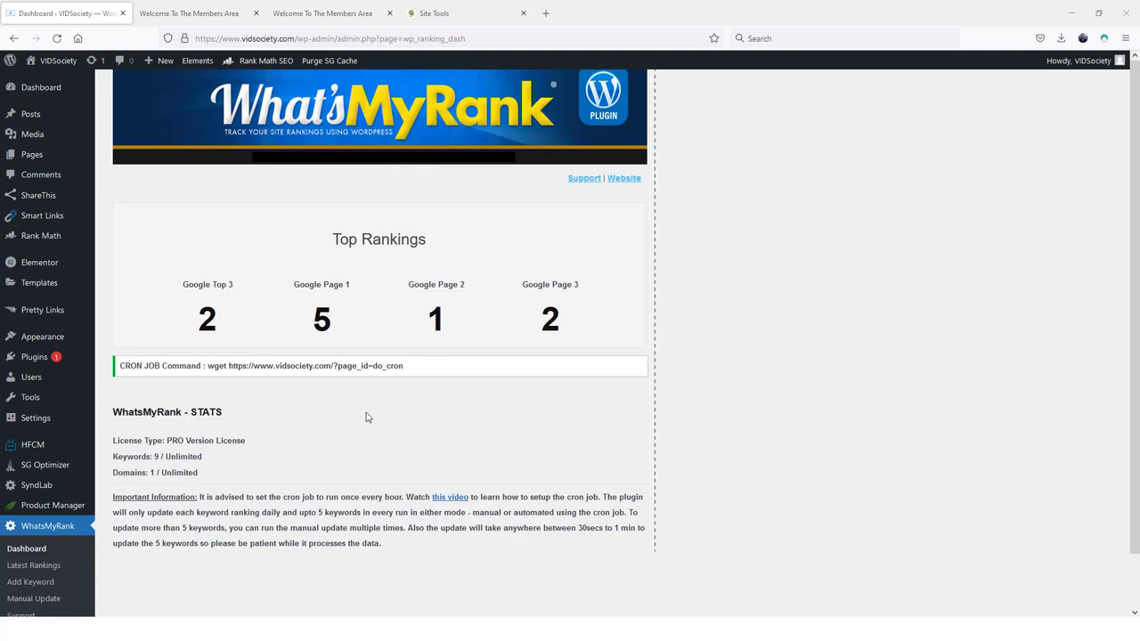
mouse_move(367, 416)
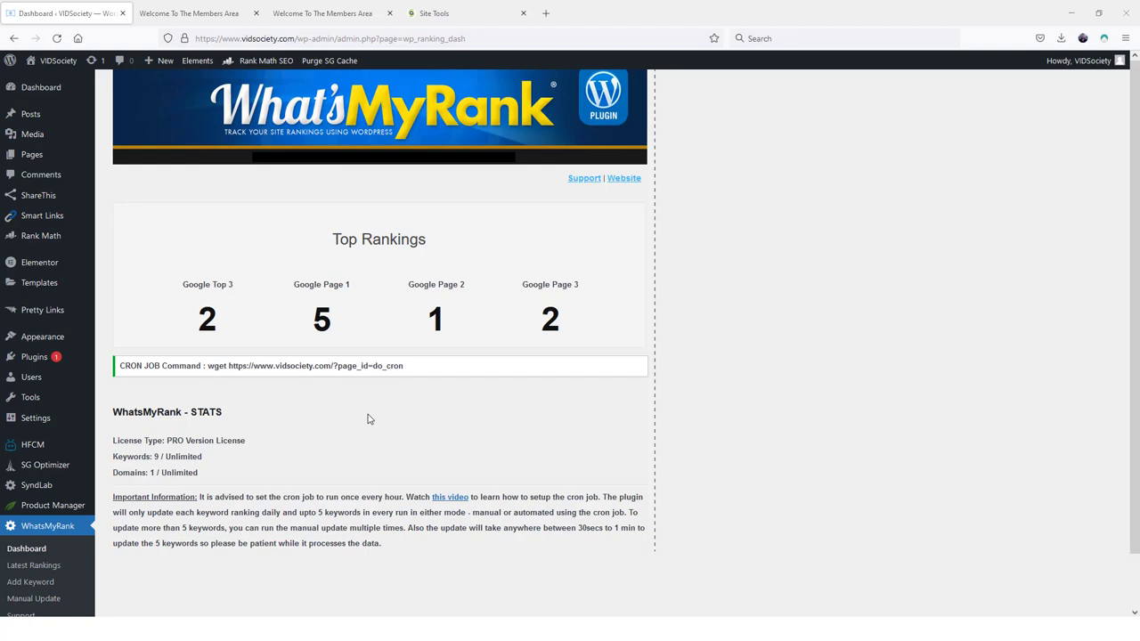
mouse_move(752, 299)
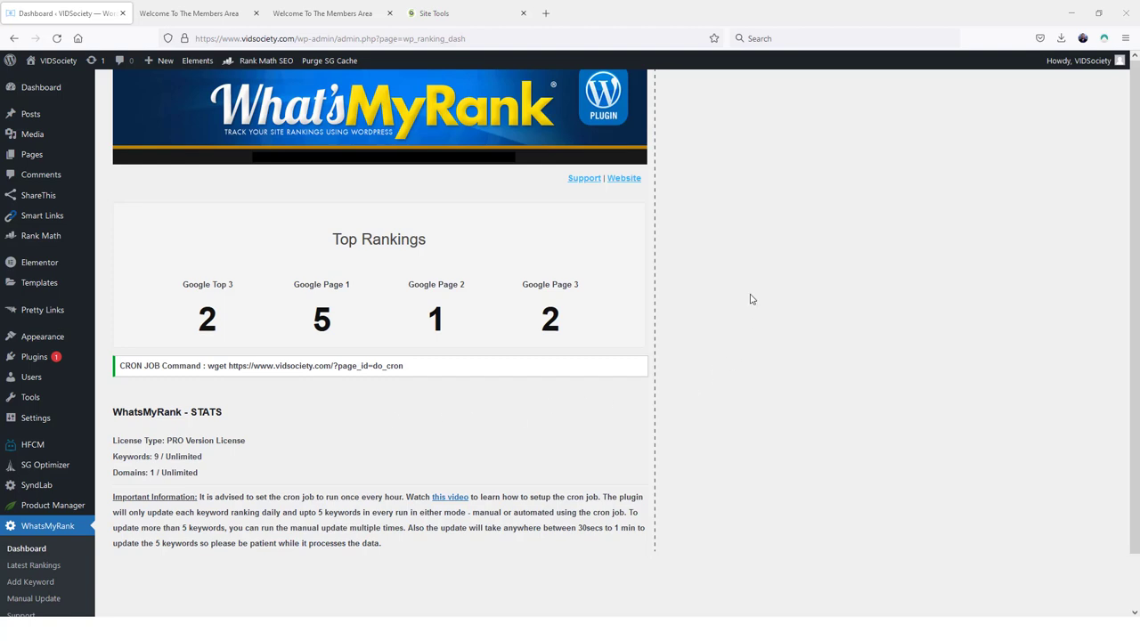
mouse_move(787, 308)
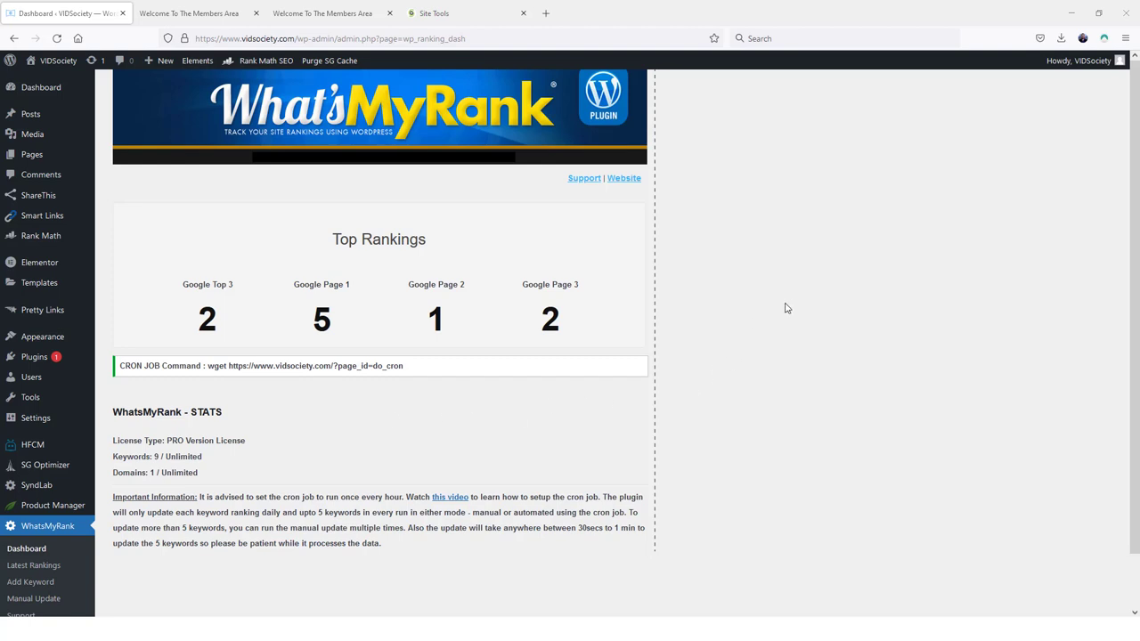
mouse_move(833, 317)
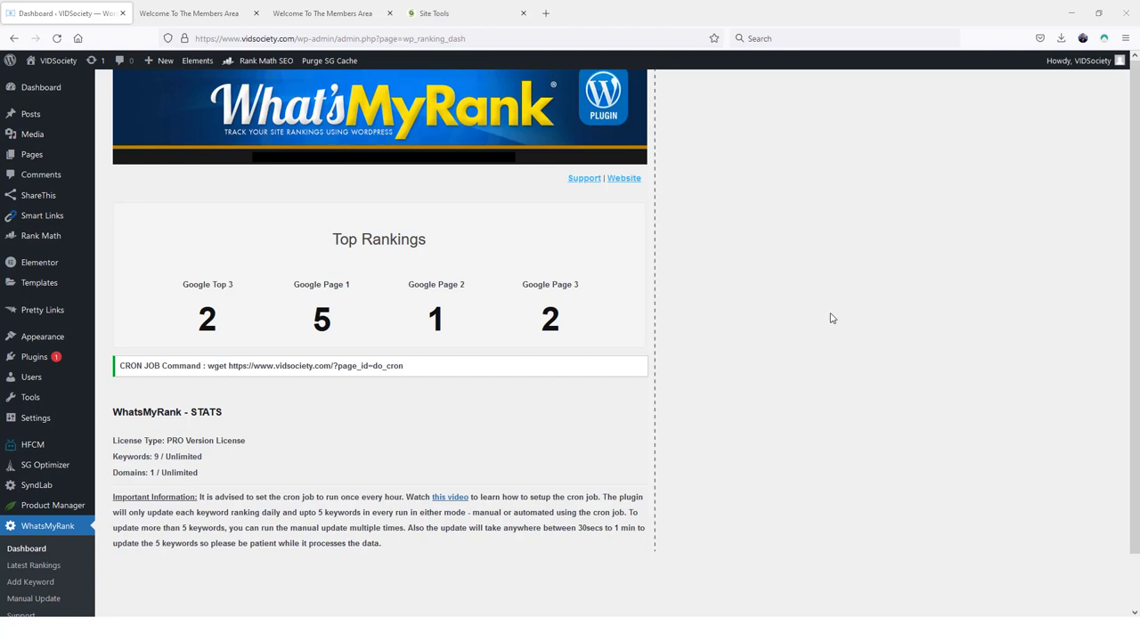
mouse_move(812, 320)
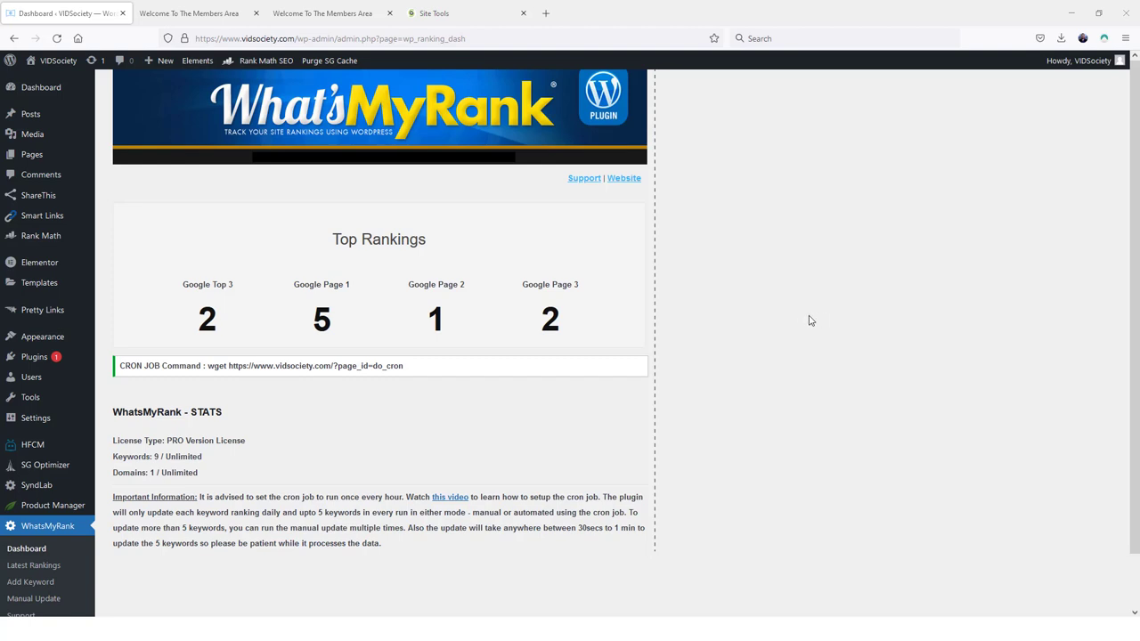
mouse_move(192, 408)
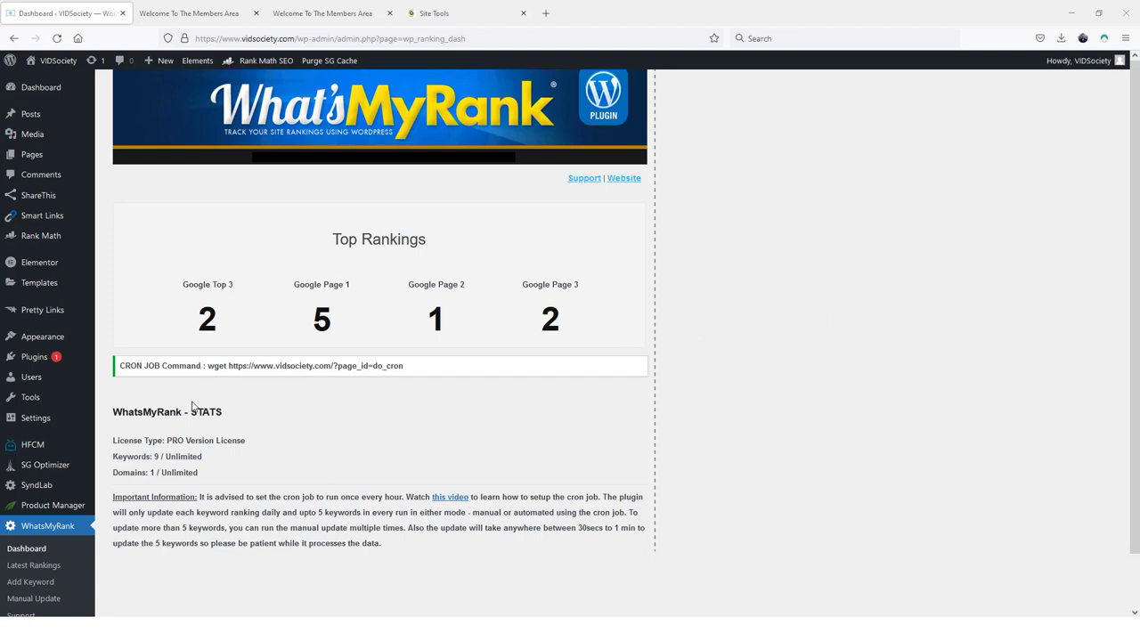
mouse_move(467, 321)
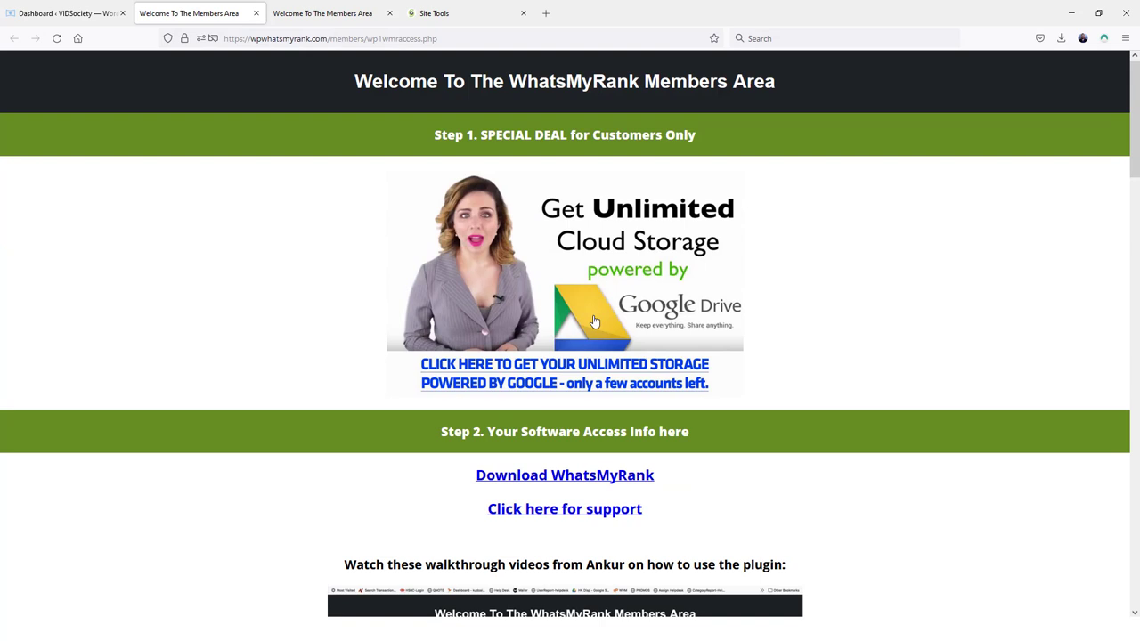
mouse_move(594, 481)
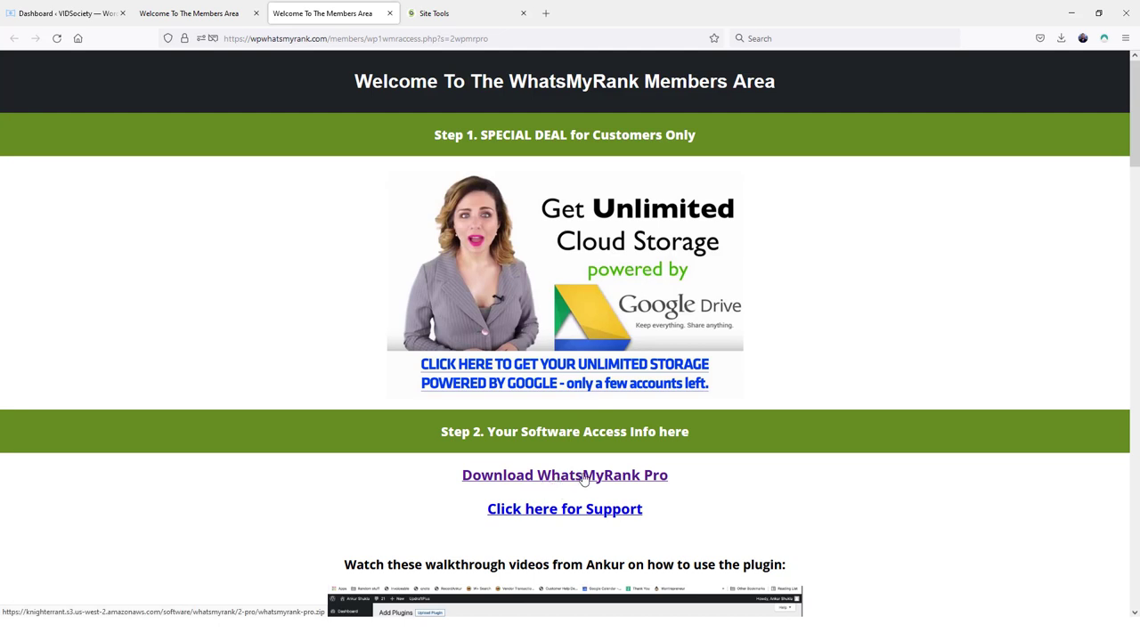
Review the standard members page's download and walkthrough videos, then return to the plugin dashboard.
click(198, 13)
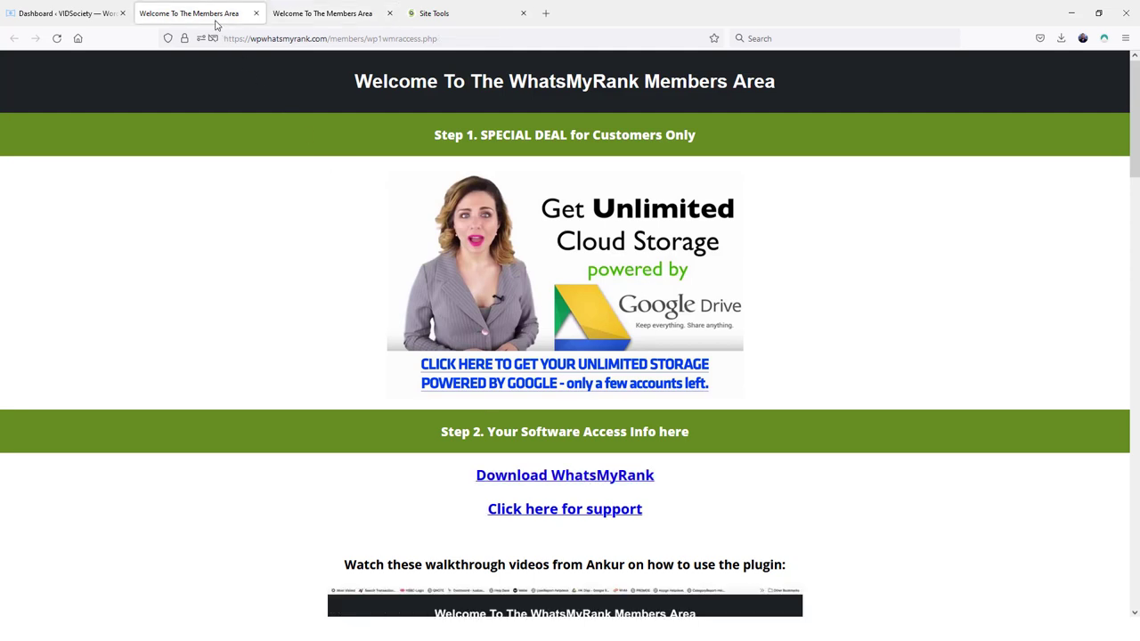
mouse_move(627, 488)
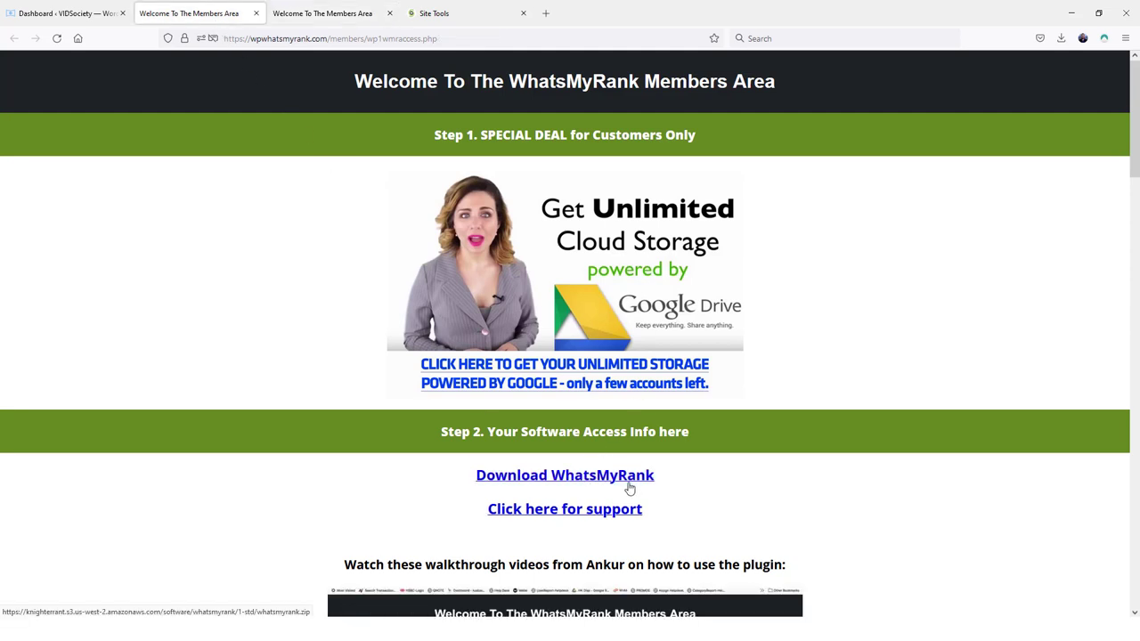
mouse_move(601, 492)
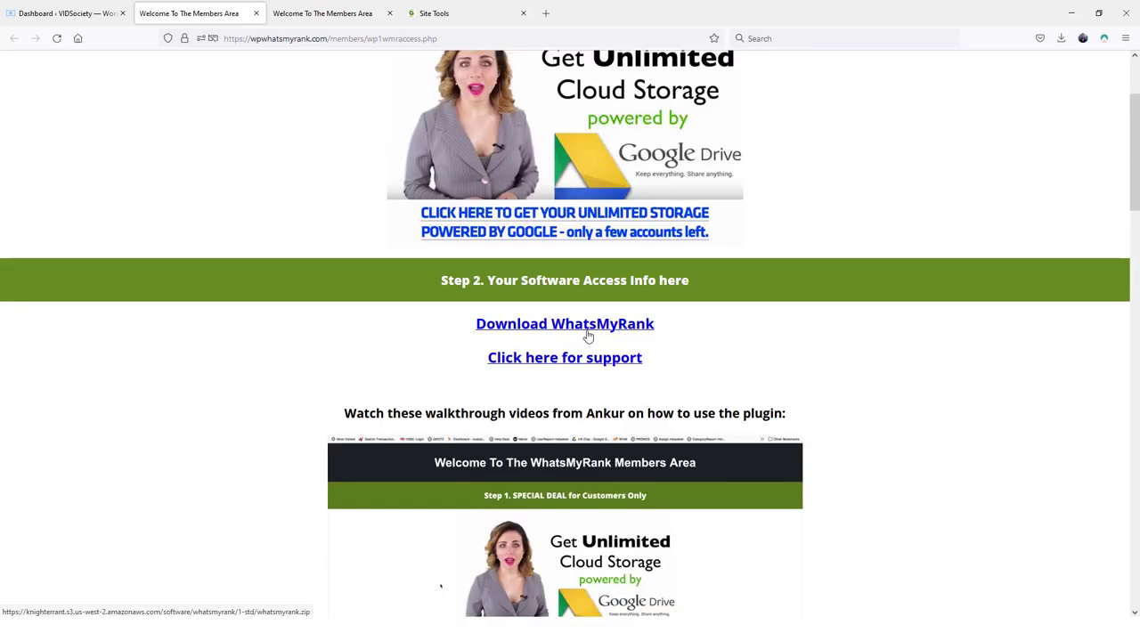
scroll(down, 3)
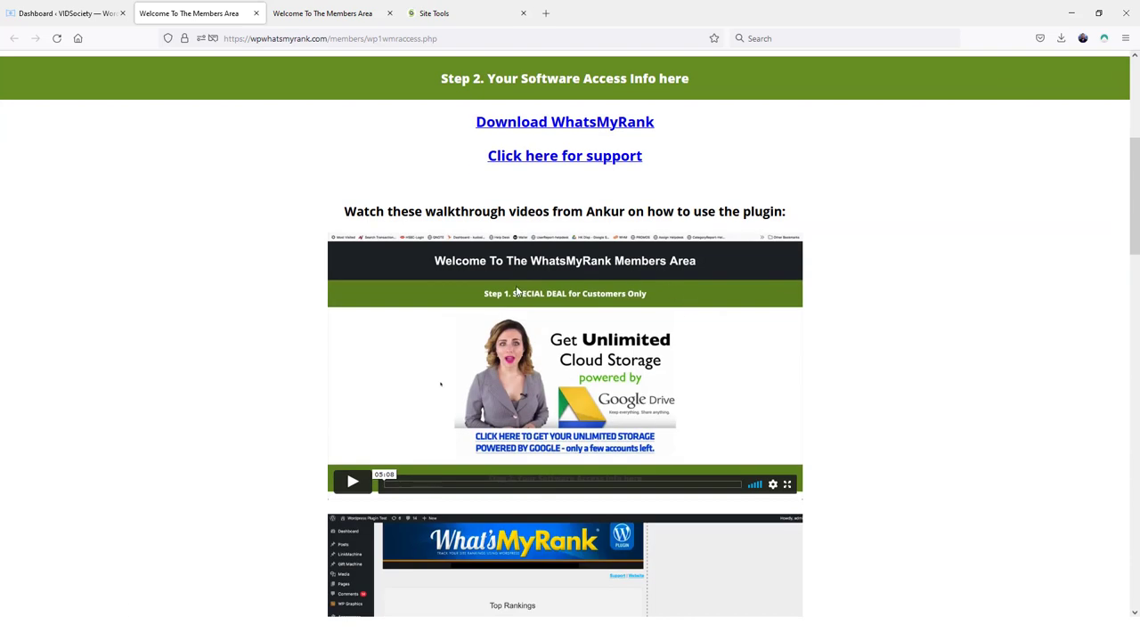
scroll(down, 3)
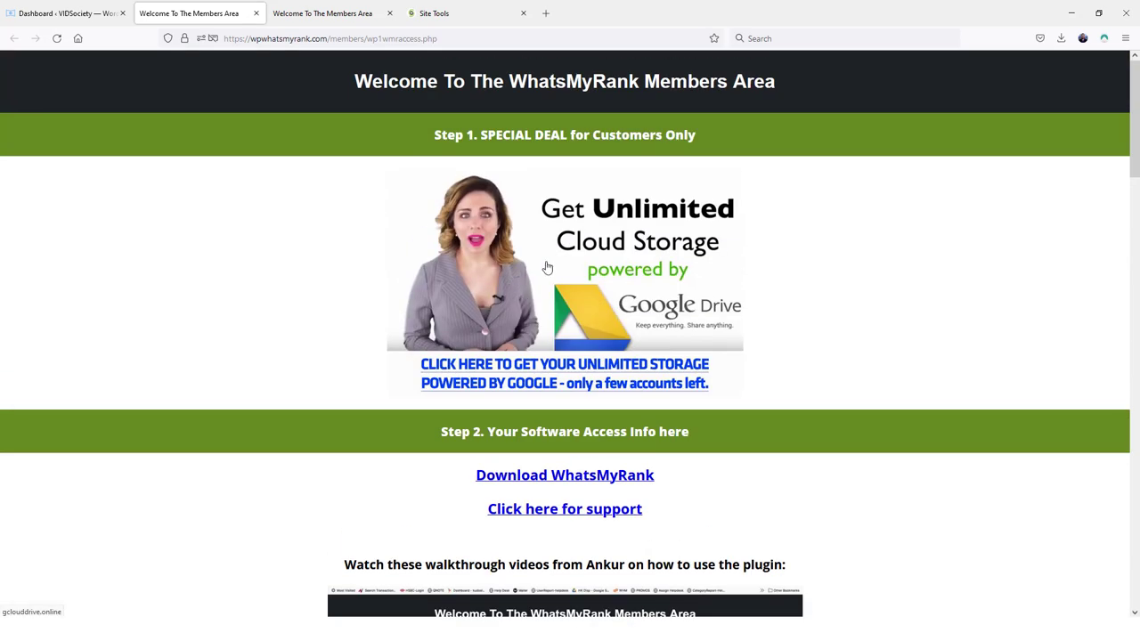
mouse_move(381, 212)
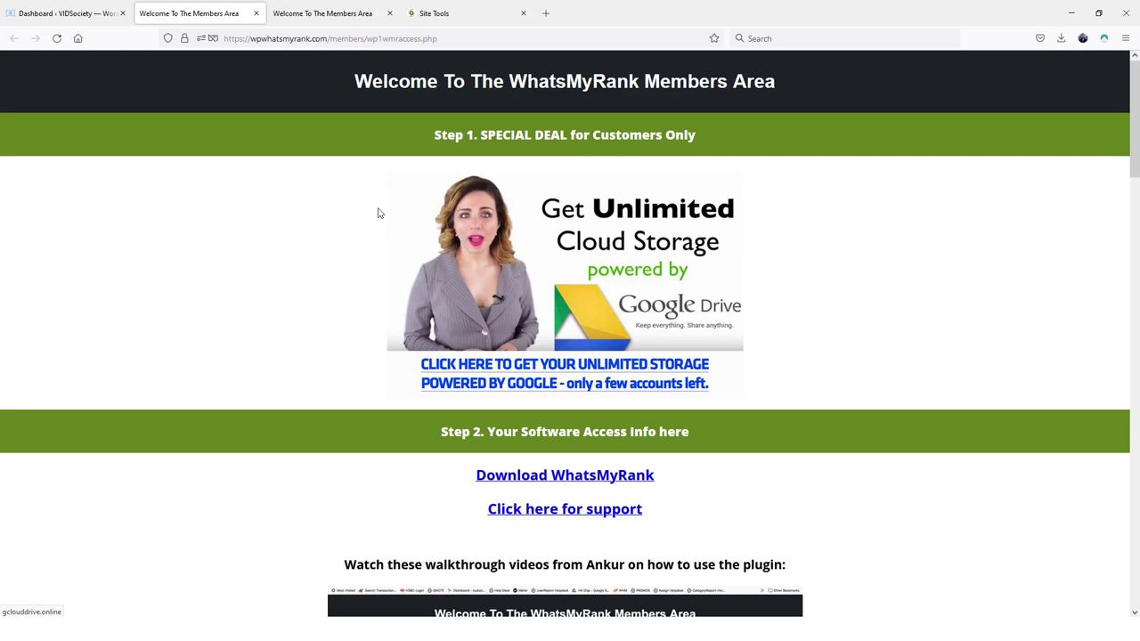
click(57, 14)
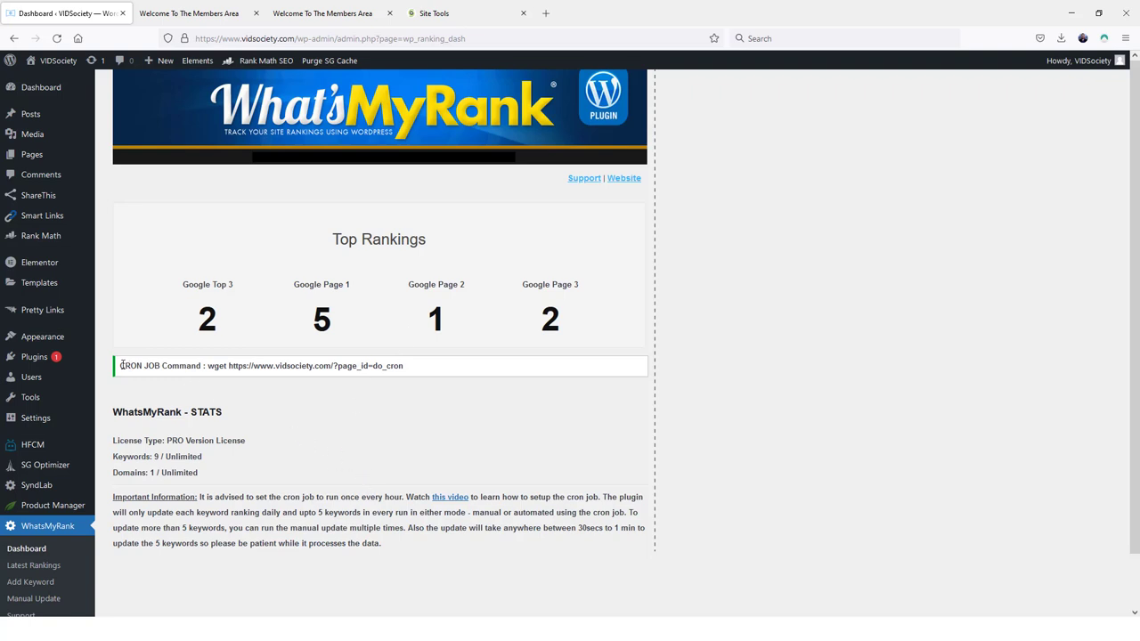
double_click(159, 365)
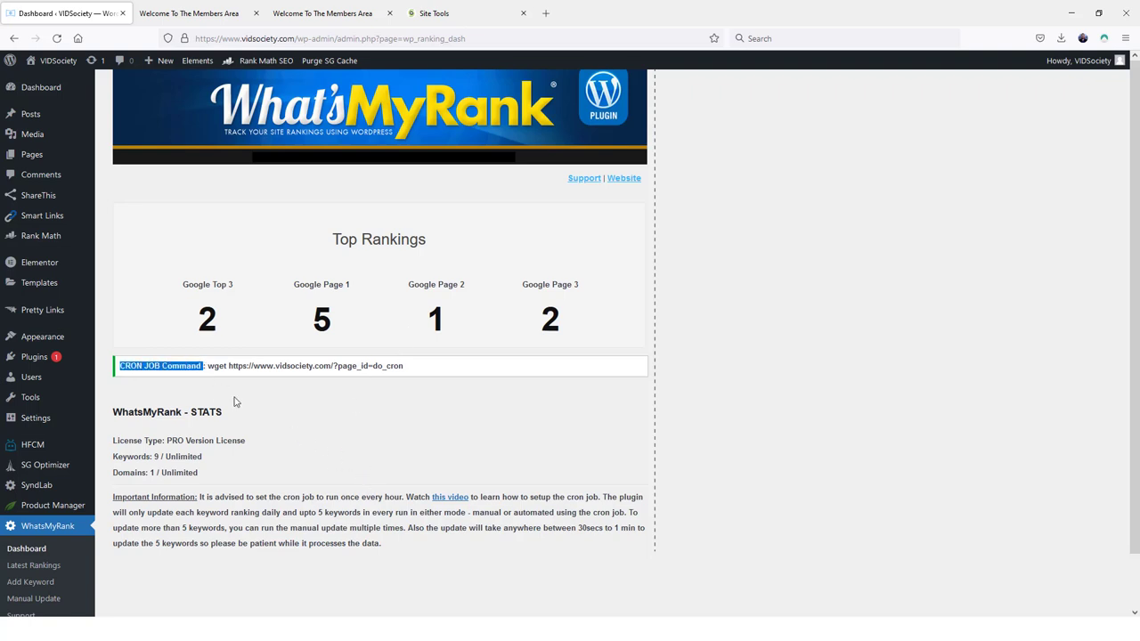
mouse_move(238, 384)
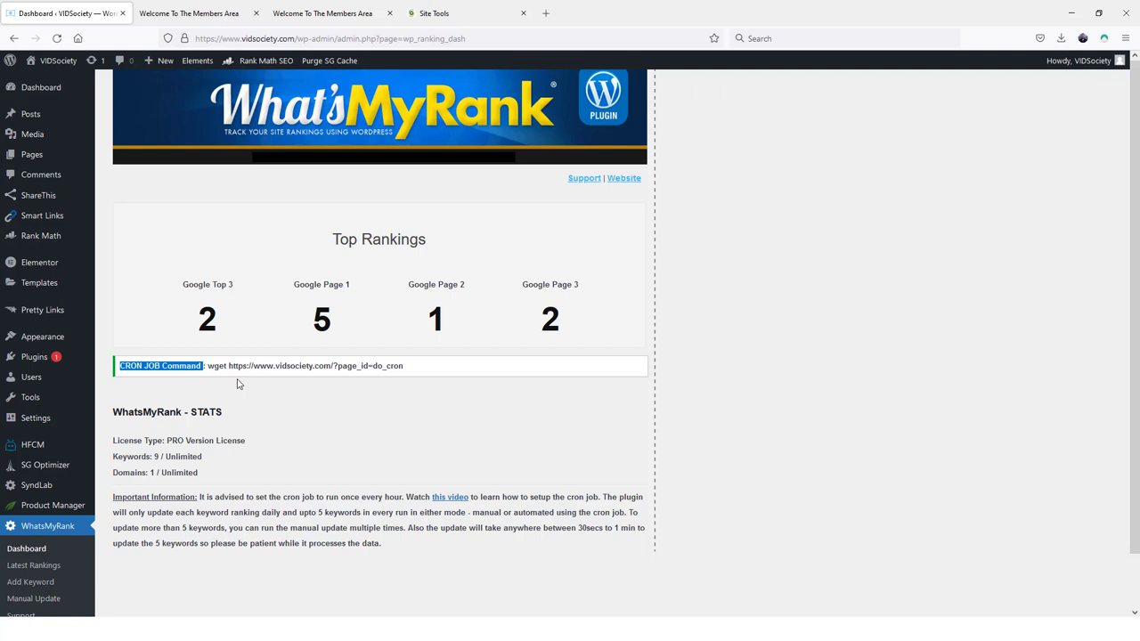
mouse_move(232, 386)
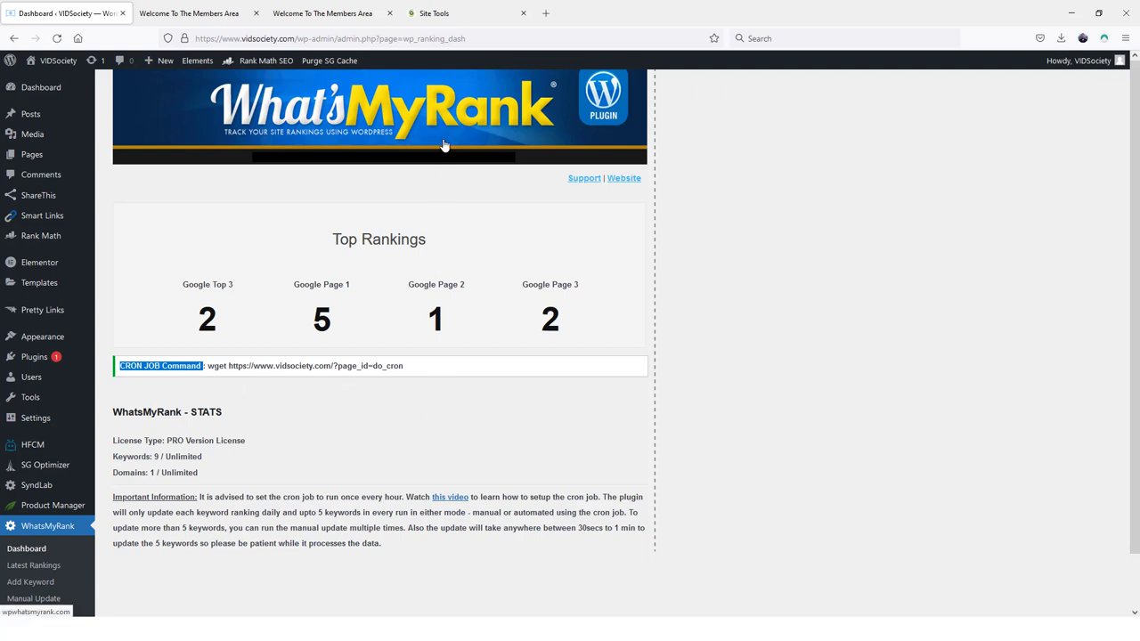
mouse_move(335, 61)
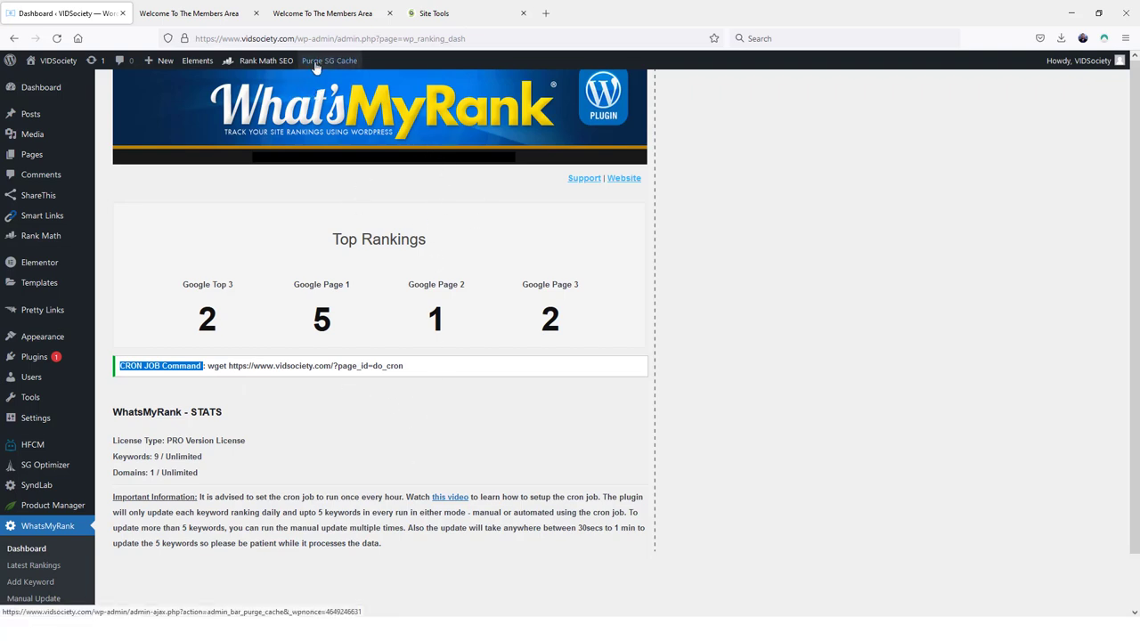
Check the hourly wget cron job in SiteGround Site Tools, then return to the members page.
click(431, 13)
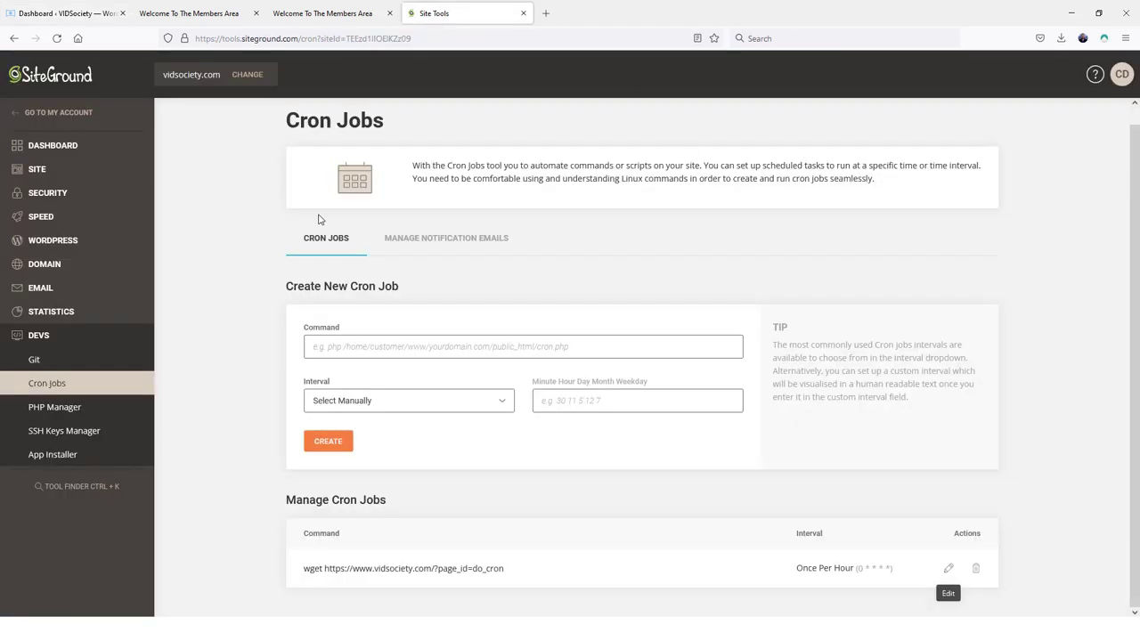
mouse_move(224, 86)
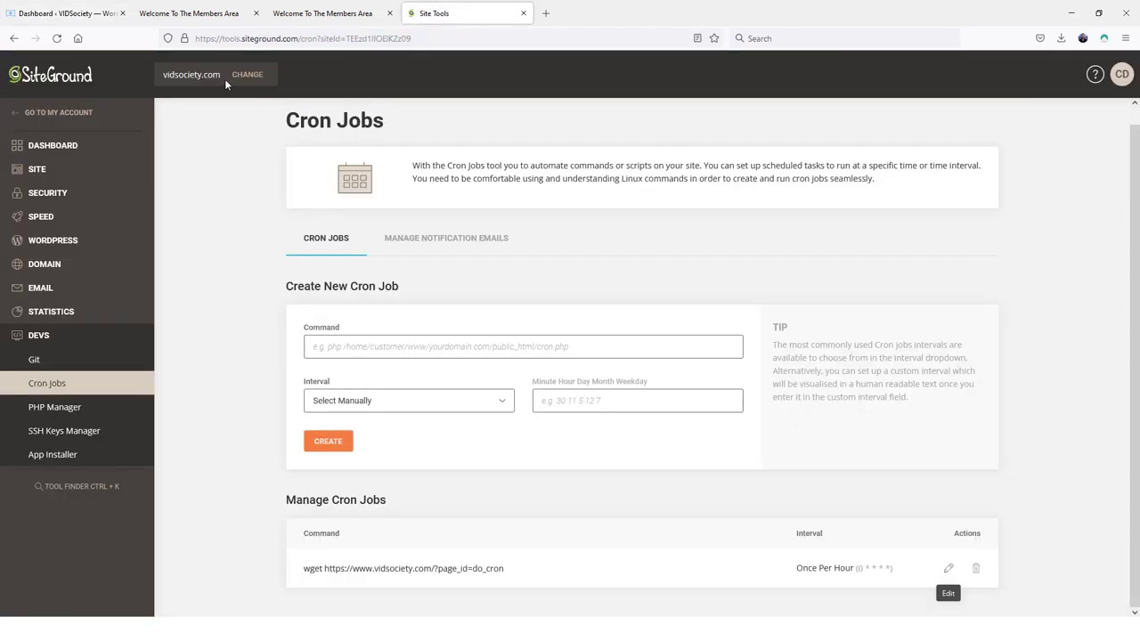
mouse_move(70, 121)
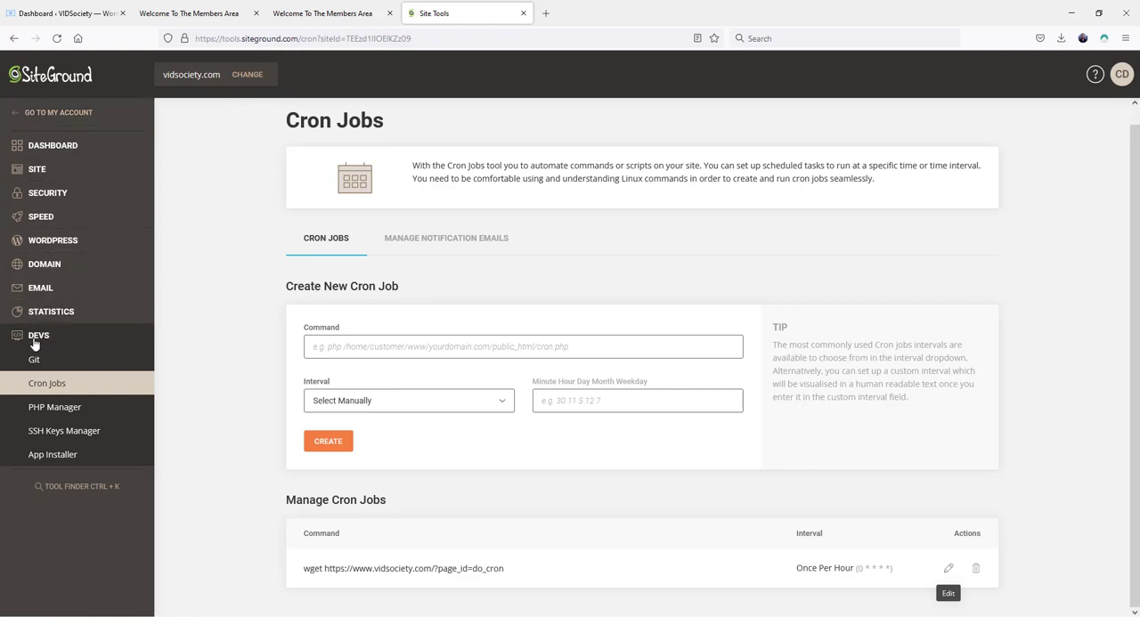
mouse_move(47, 382)
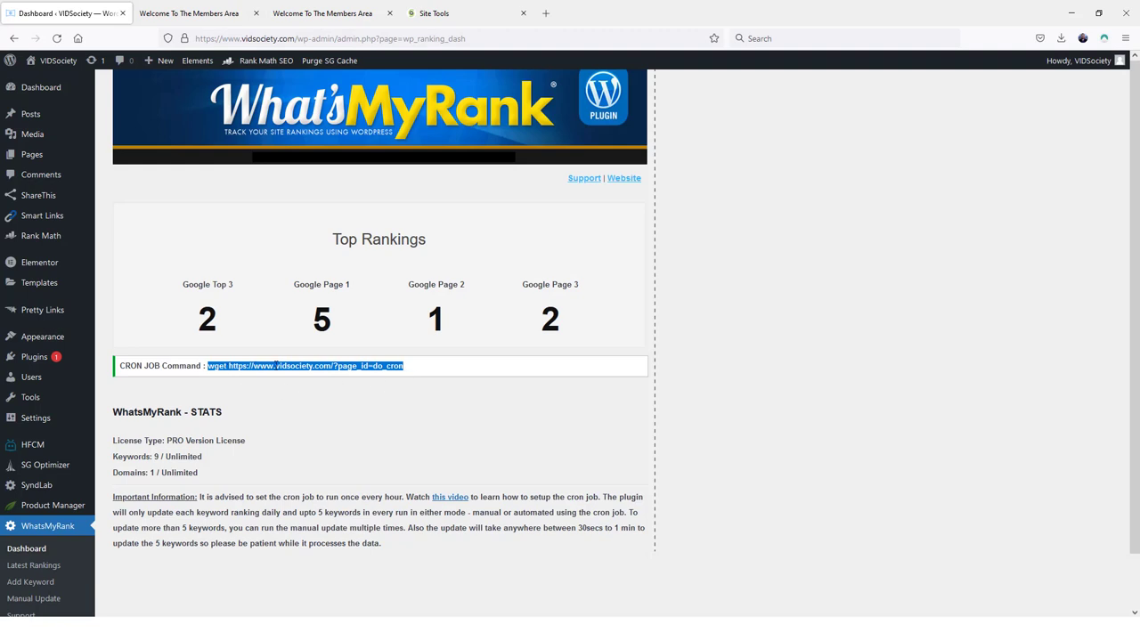
click(432, 13)
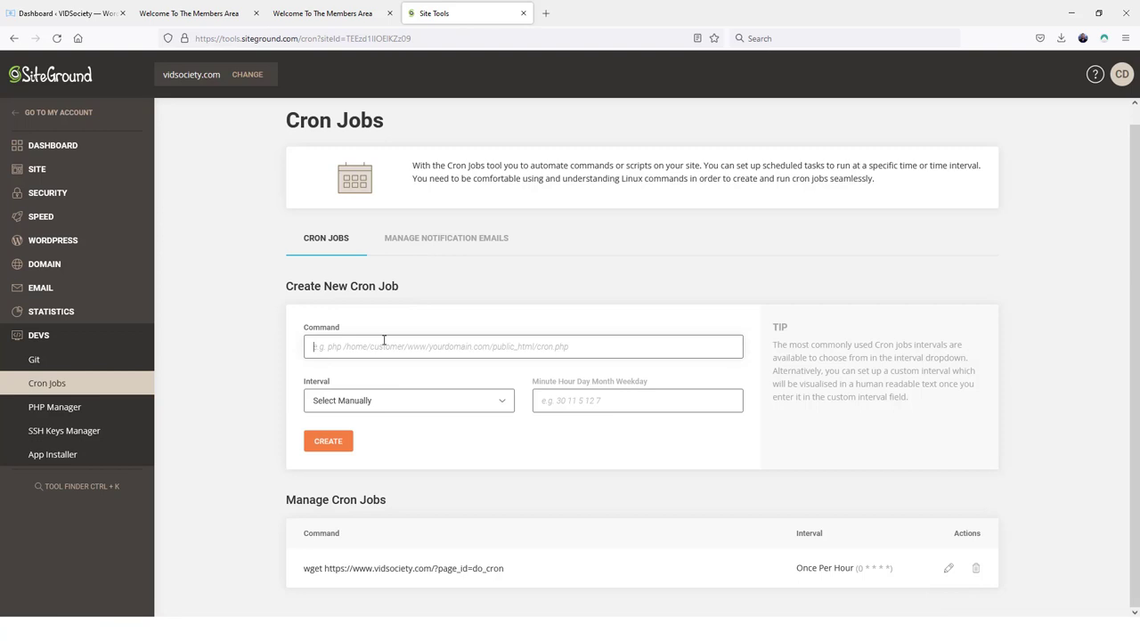
mouse_move(425, 405)
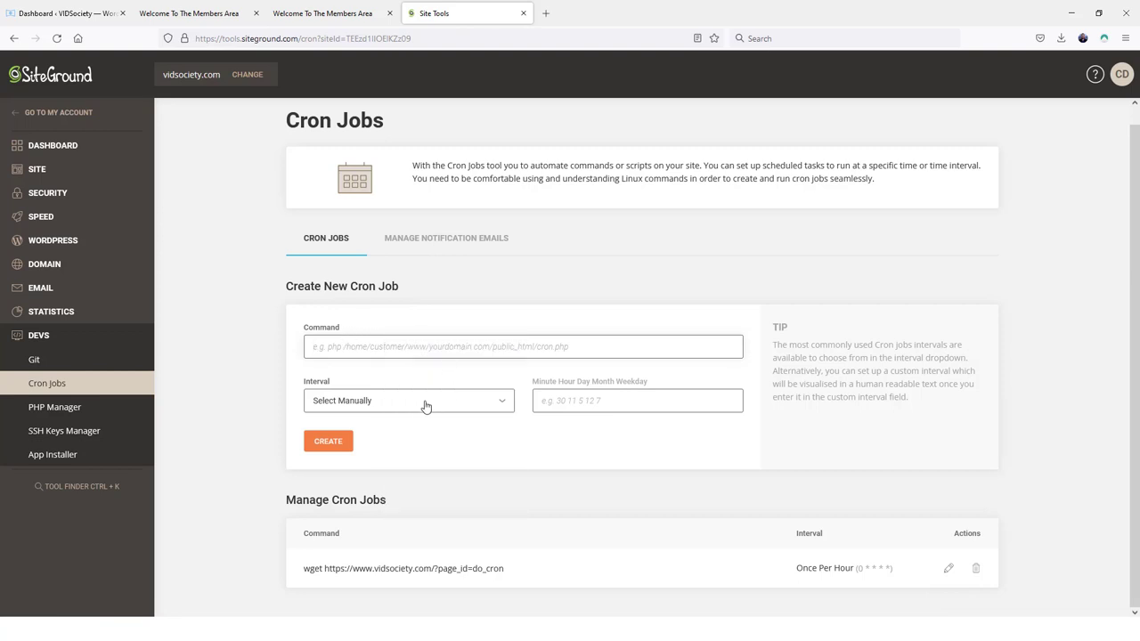
click(409, 400)
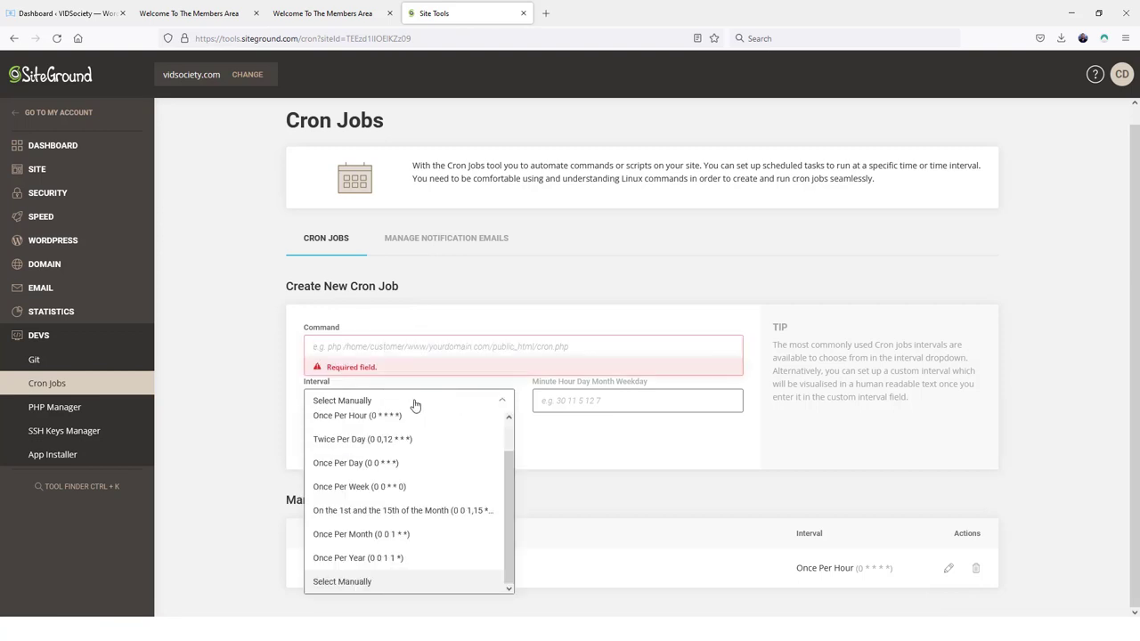
mouse_move(370, 424)
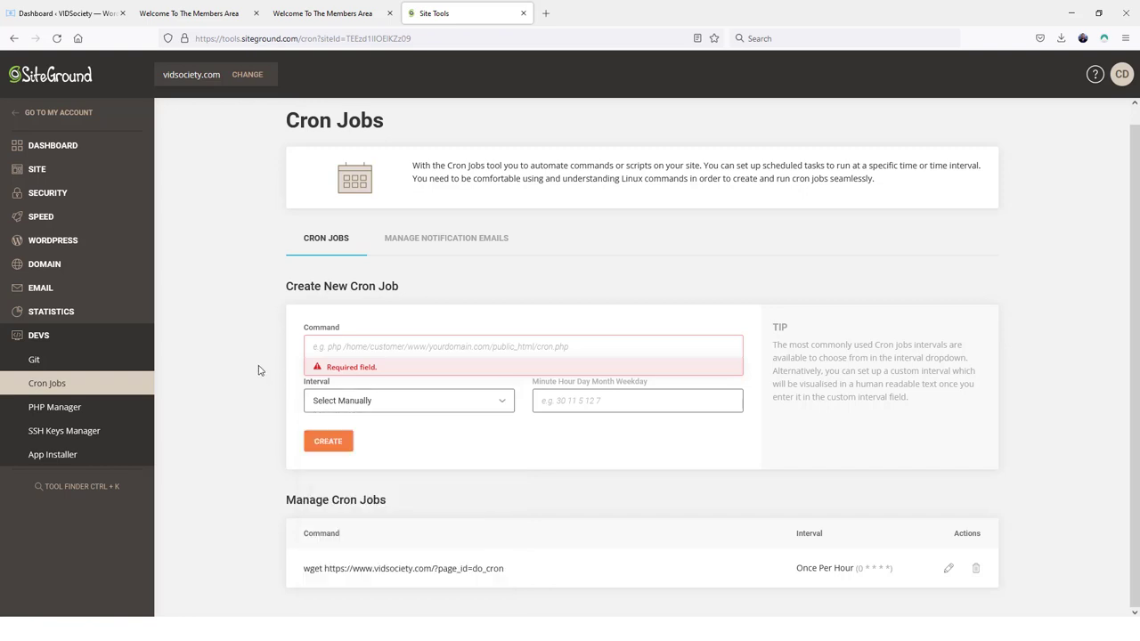
click(322, 12)
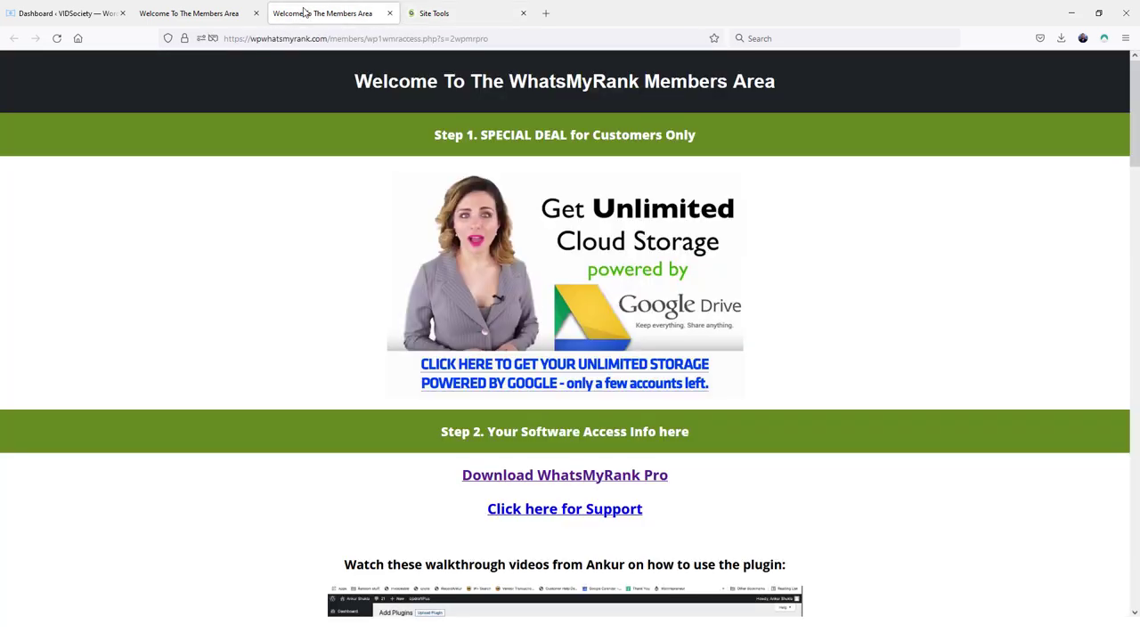
Go to the VIDSociety dashboard and bring up WhatsMyRank > Latest Rankings for vidsociety.com.
click(62, 14)
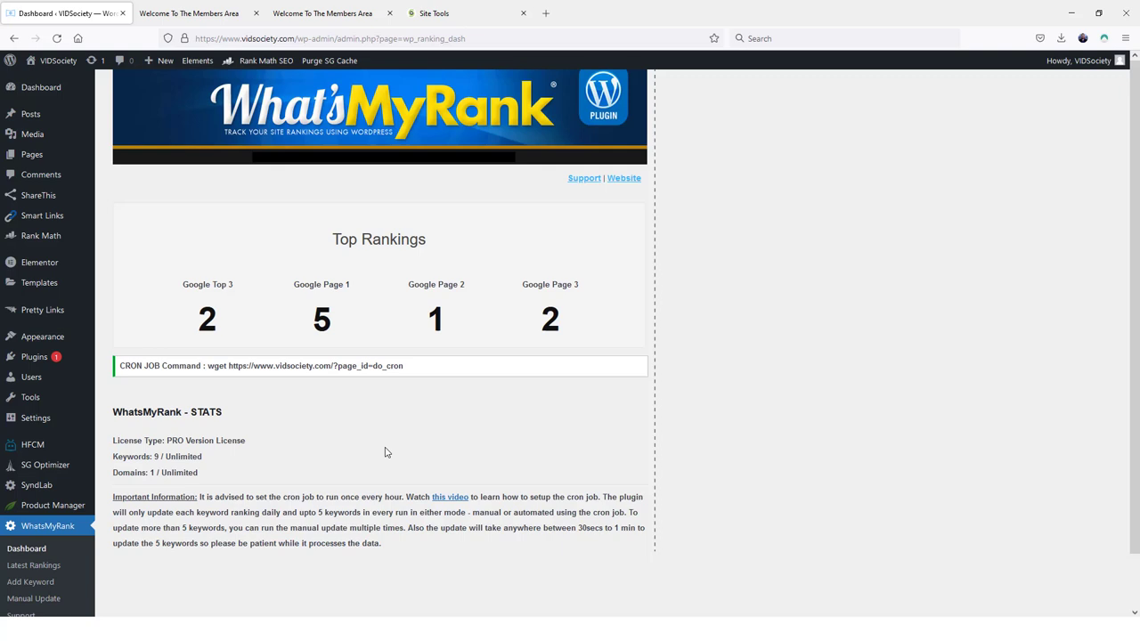
mouse_move(371, 449)
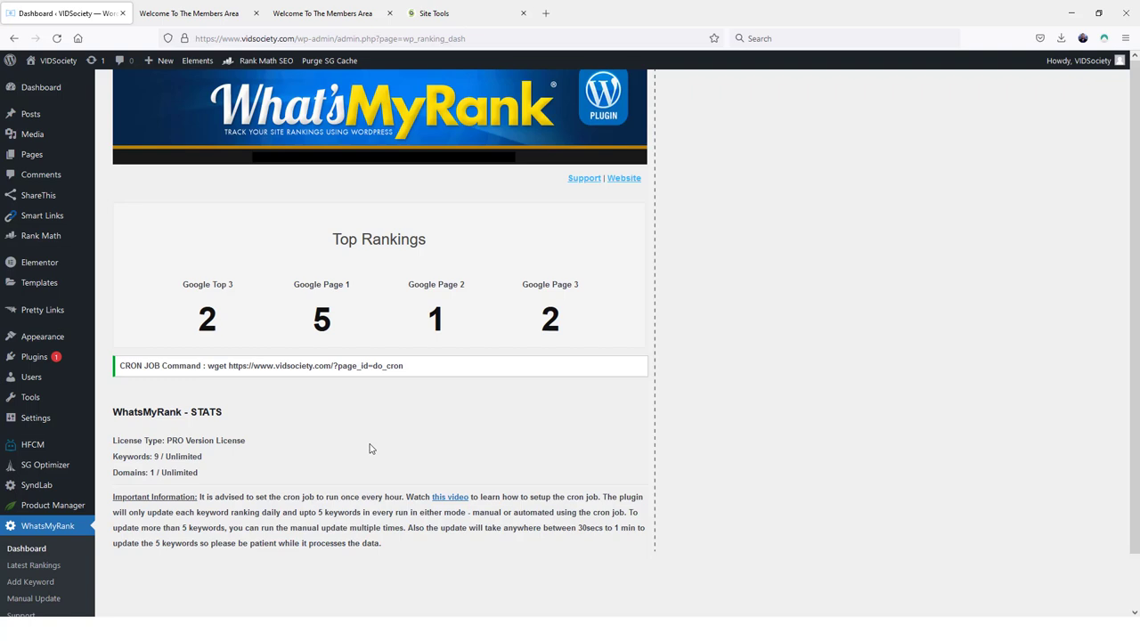
mouse_move(370, 449)
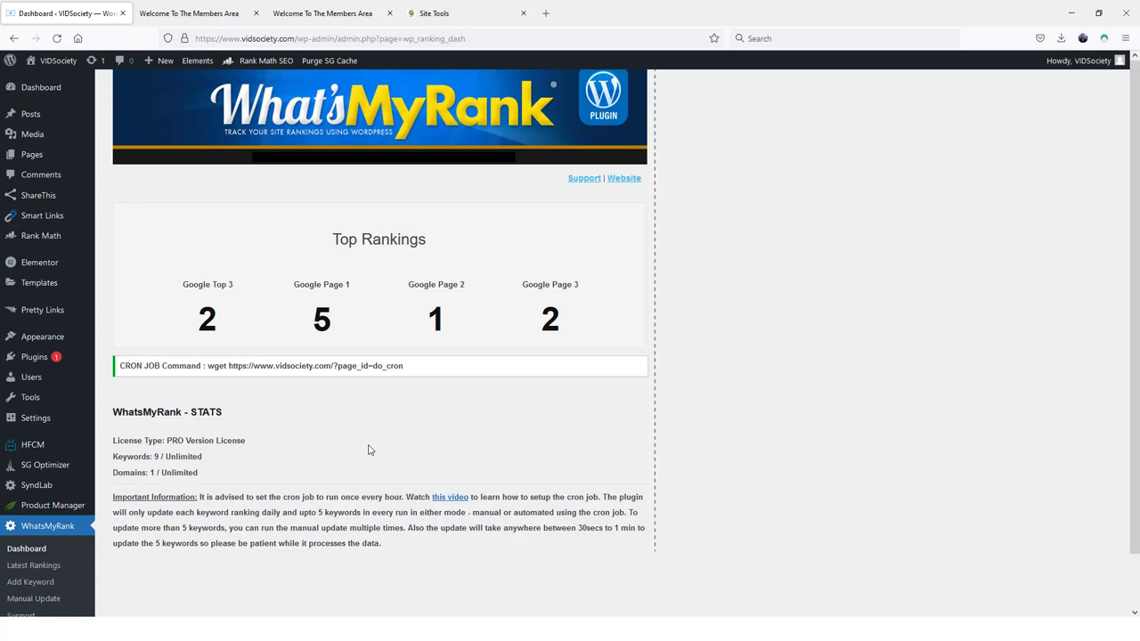
mouse_move(374, 454)
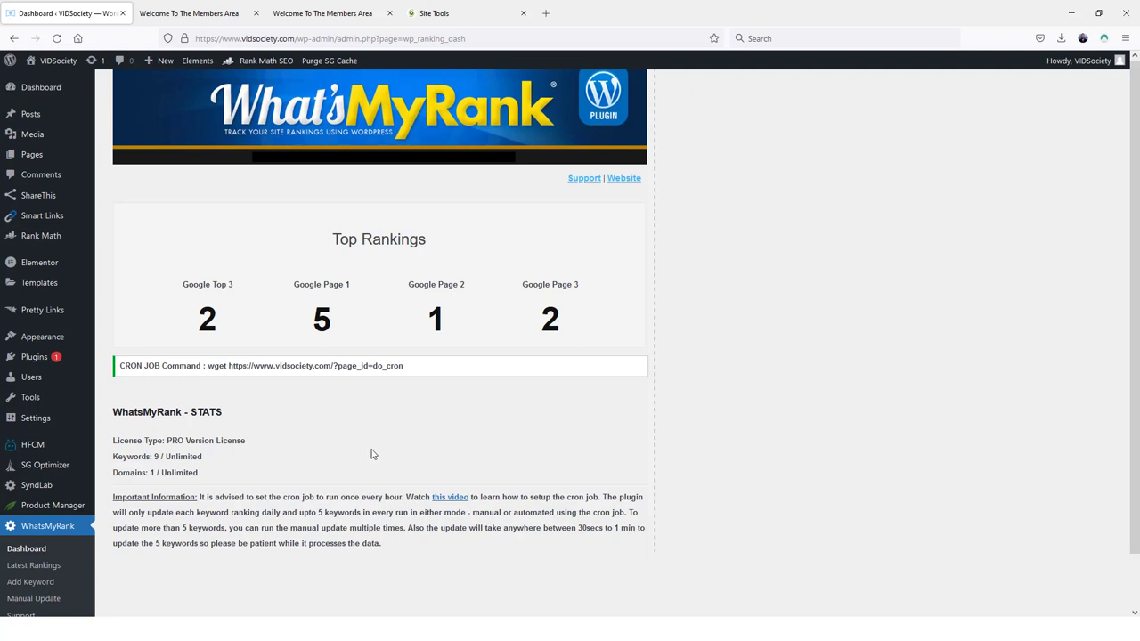
mouse_move(169, 498)
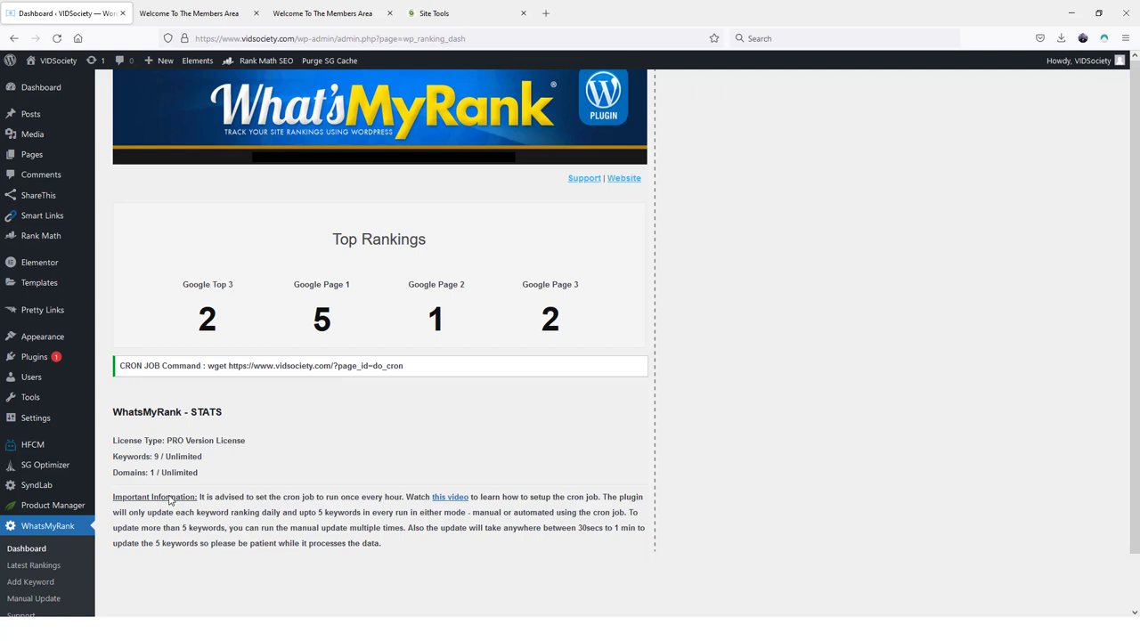
scroll(down, 3)
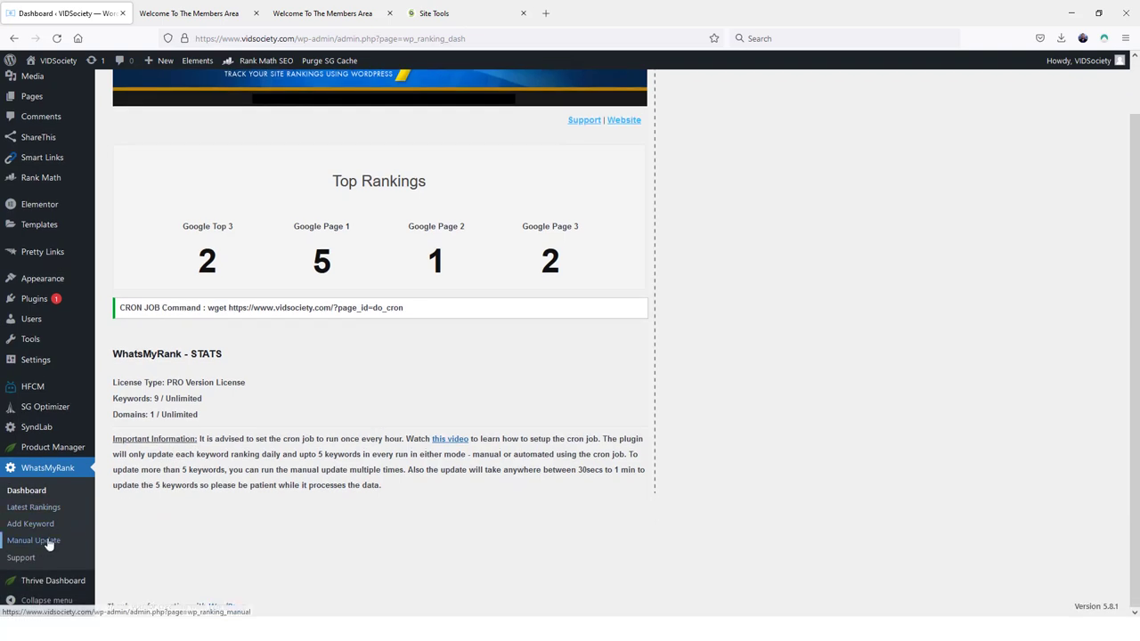
mouse_move(143, 516)
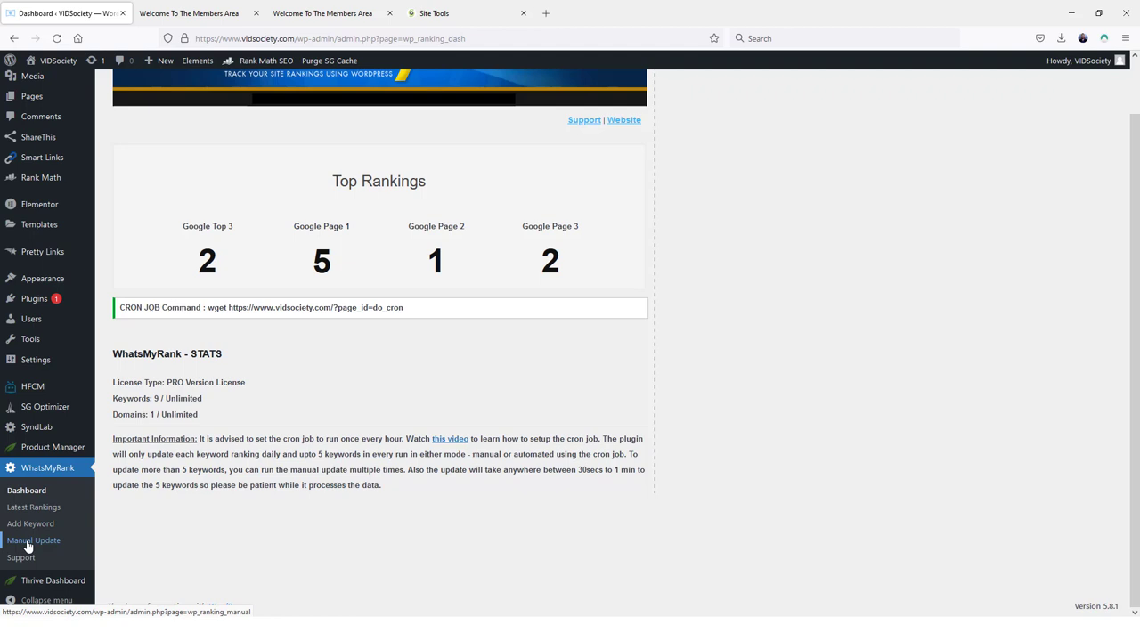
mouse_move(59, 541)
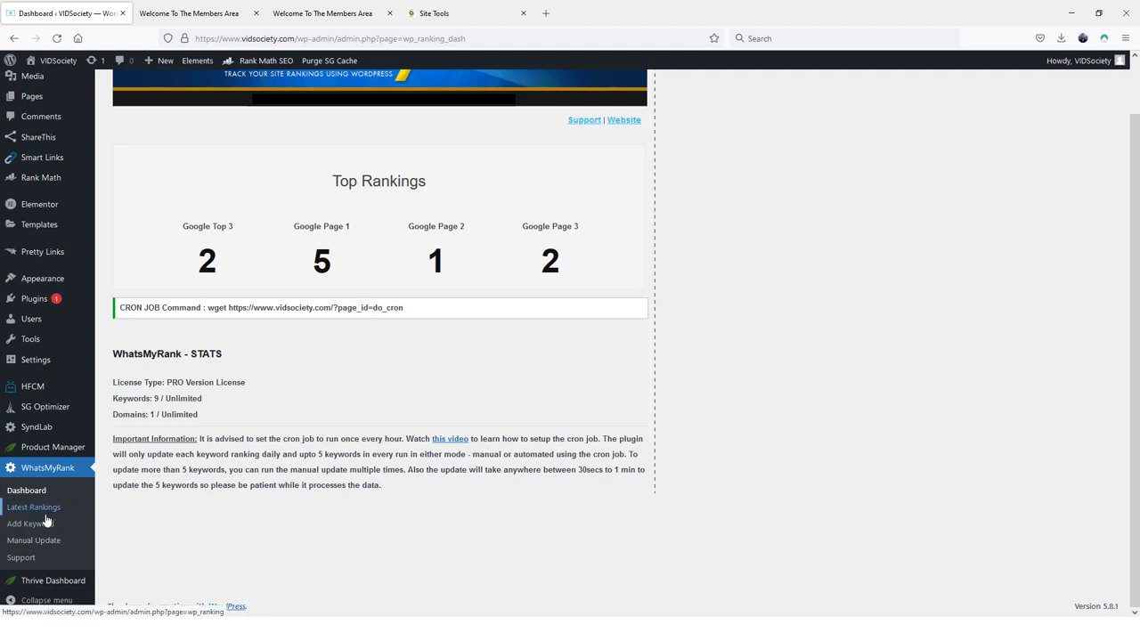
click(27, 506)
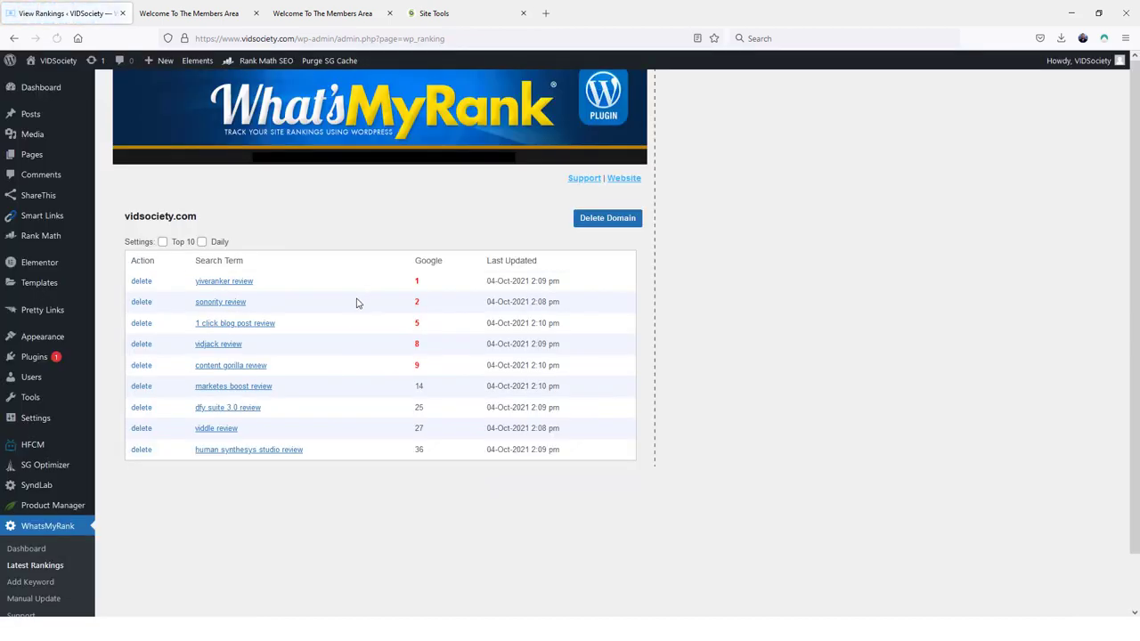
mouse_move(259, 284)
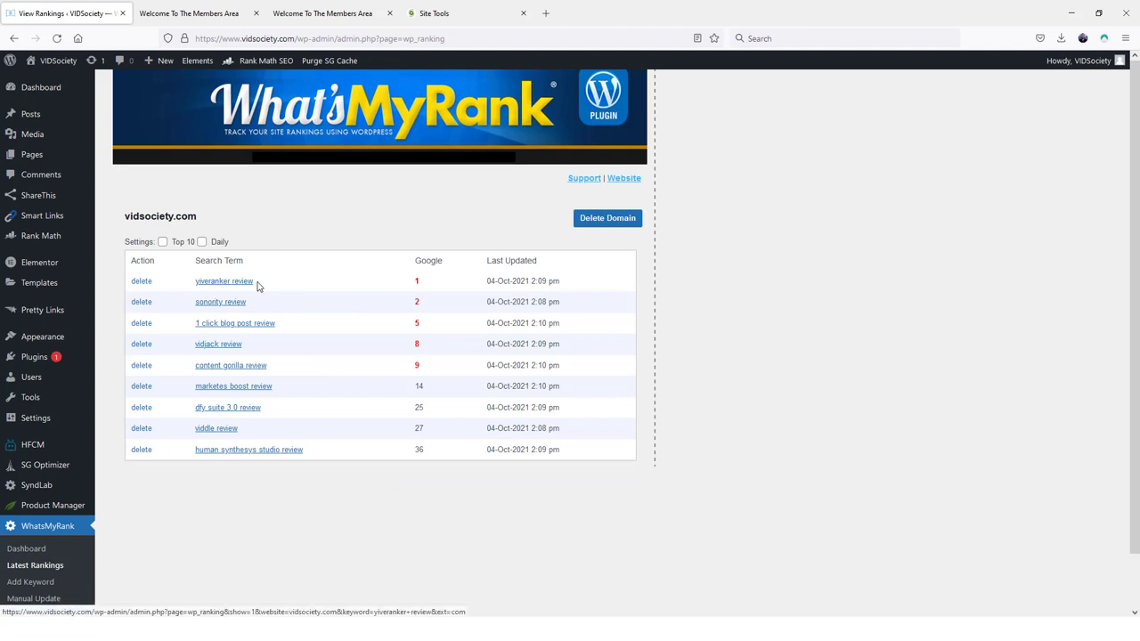
mouse_move(278, 347)
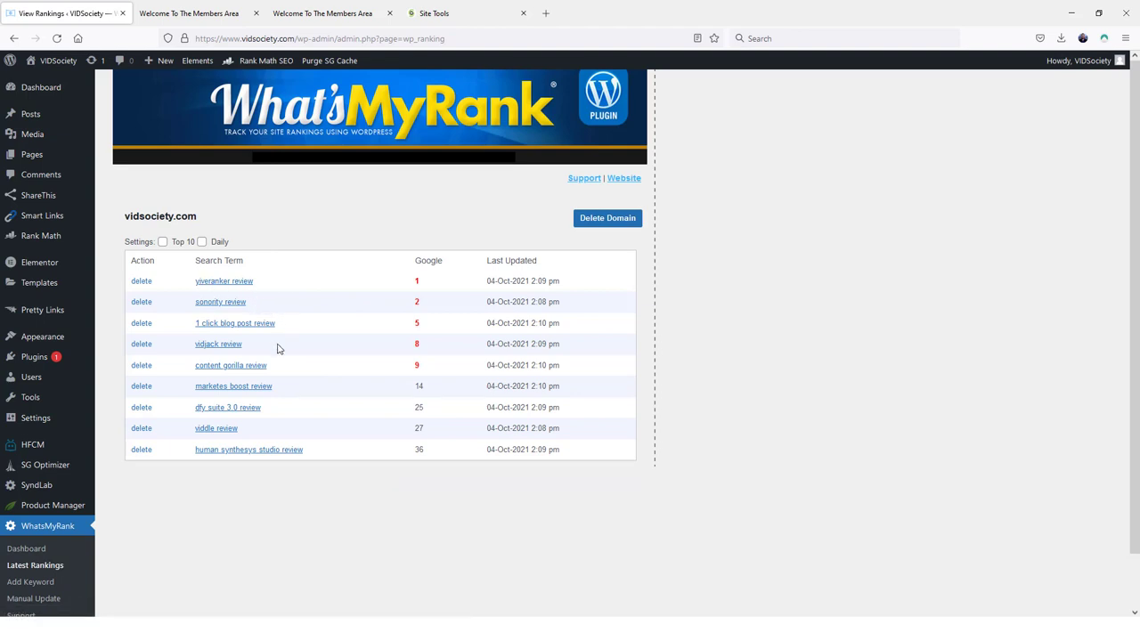
mouse_move(312, 314)
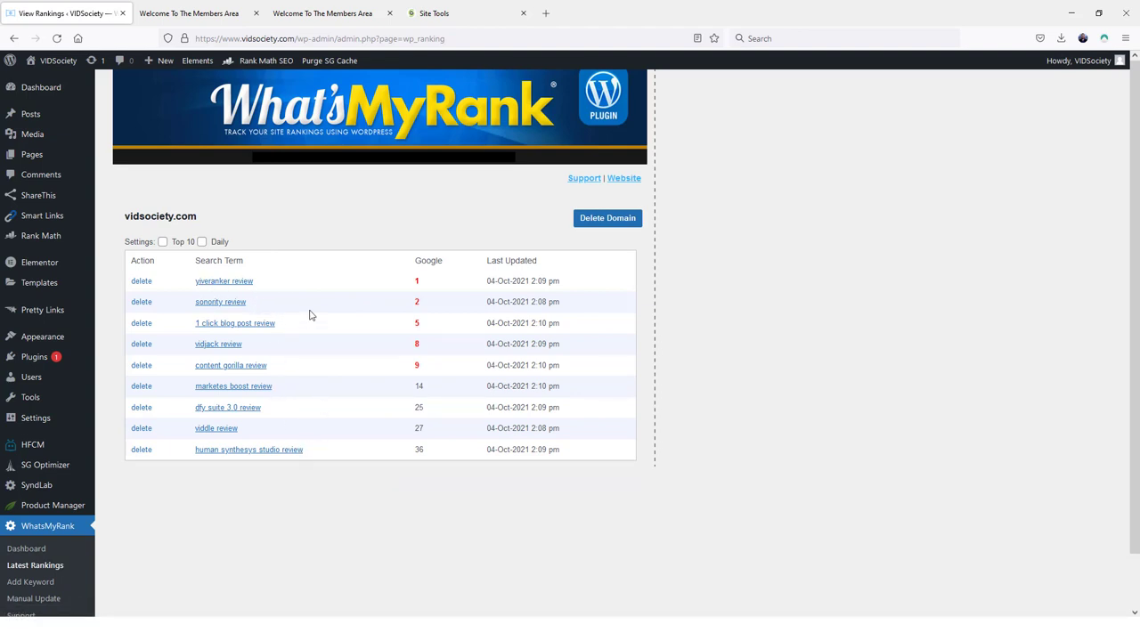
mouse_move(427, 278)
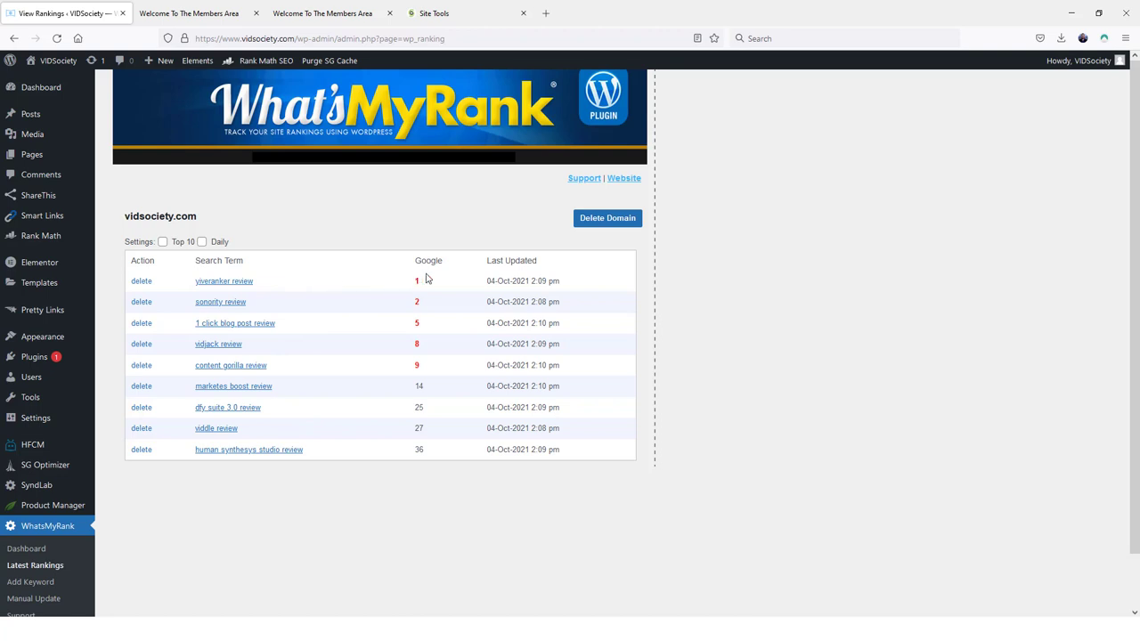
mouse_move(525, 417)
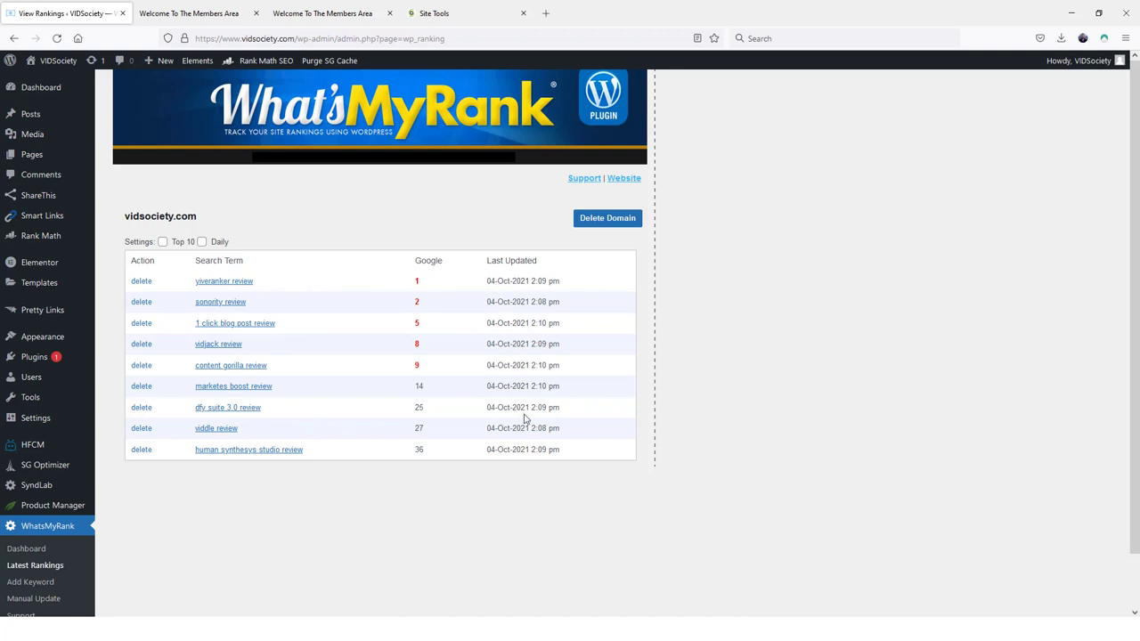
Note the rankings' last-updated time, then go to WhatsMyRank > Add Keyword.
double_click(534, 281)
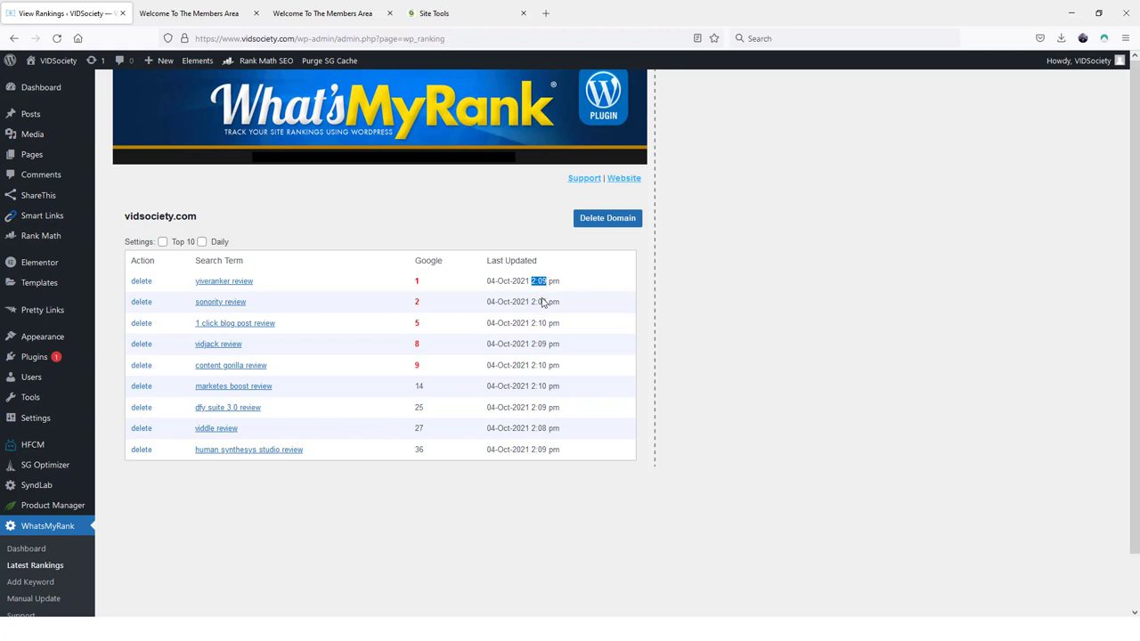
mouse_move(456, 313)
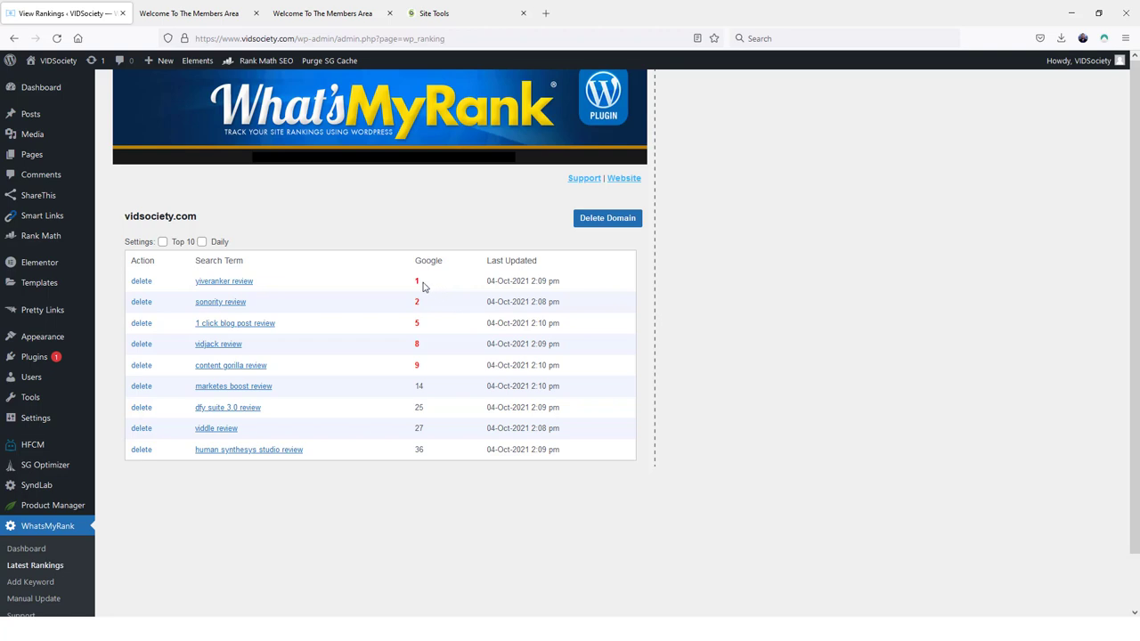
mouse_move(429, 419)
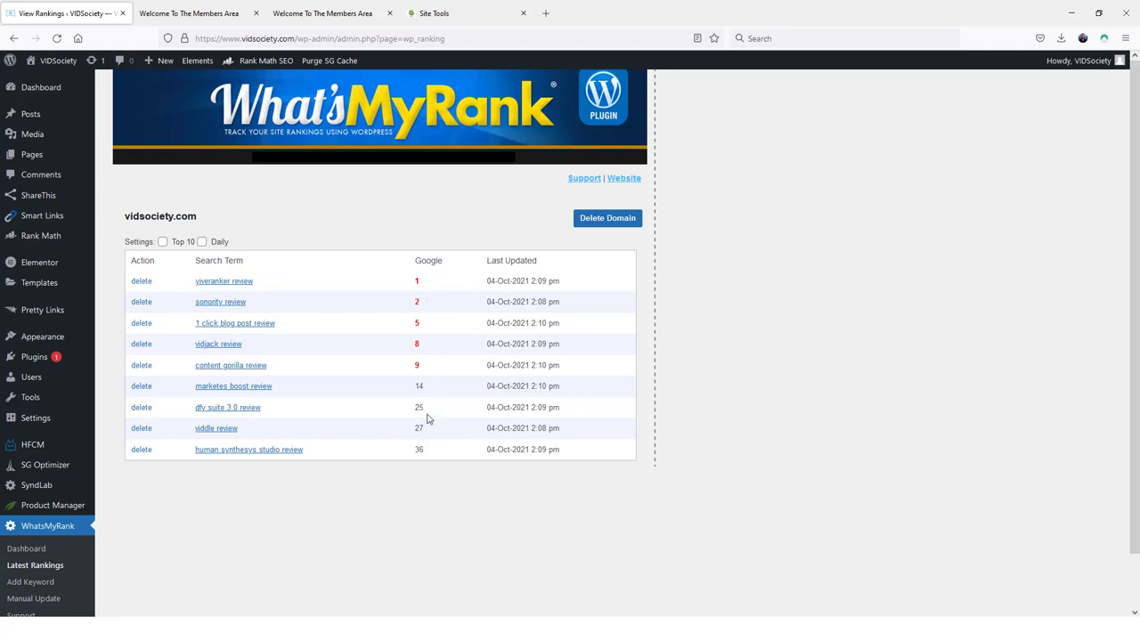
mouse_move(426, 374)
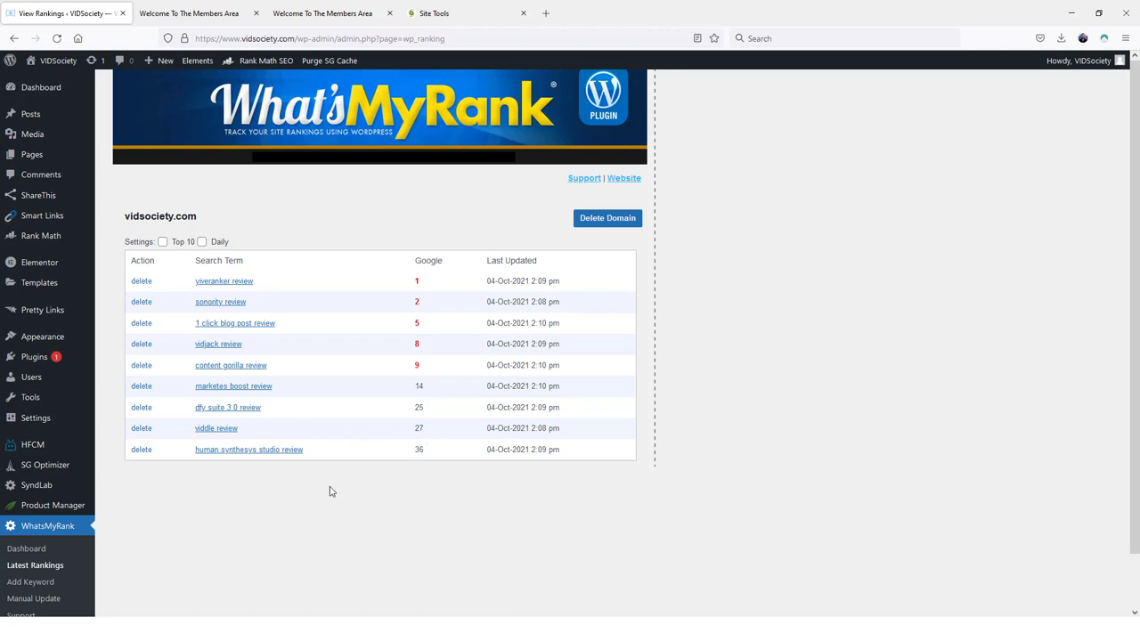
scroll(down, 3)
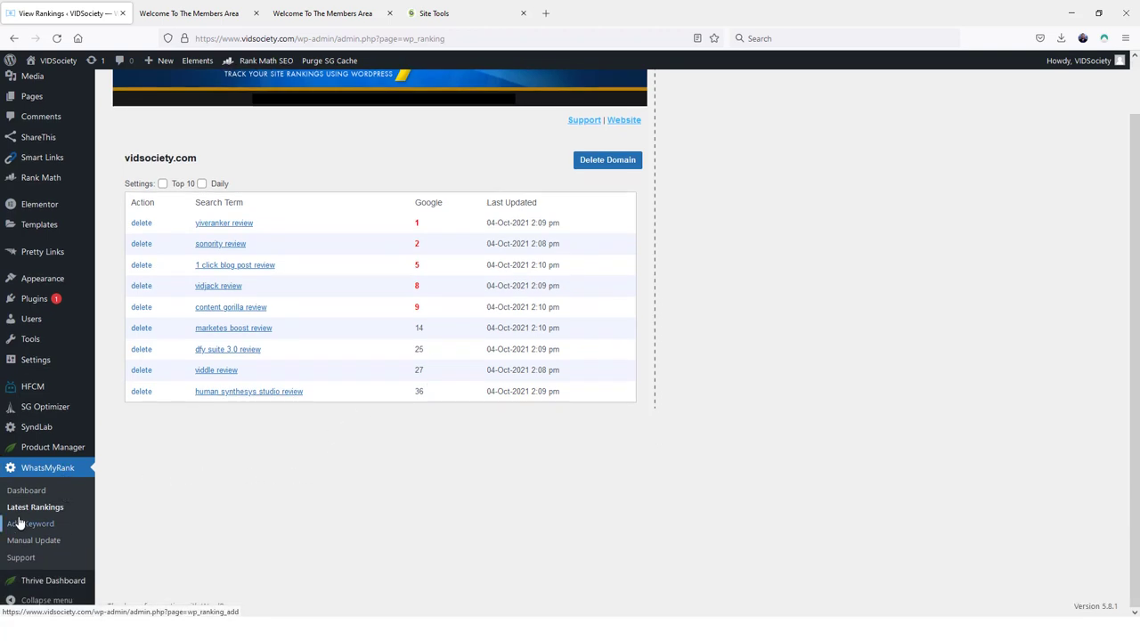
click(29, 524)
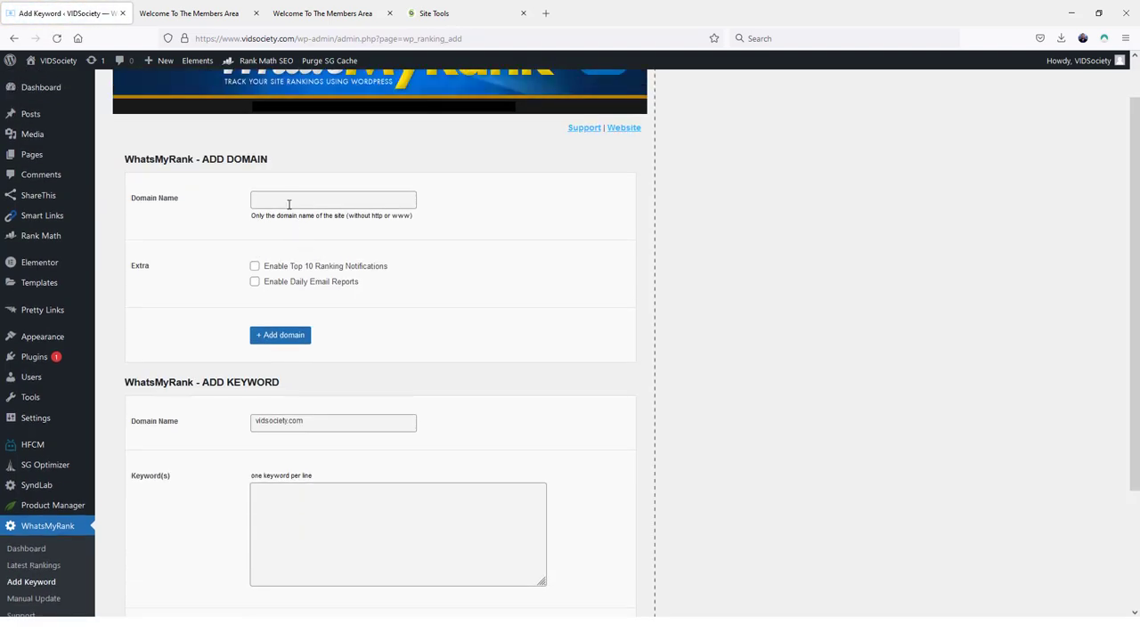
Enter vidsociety.com in the Domain Name field via autocomplete and add it as a tracked domain.
click(333, 199)
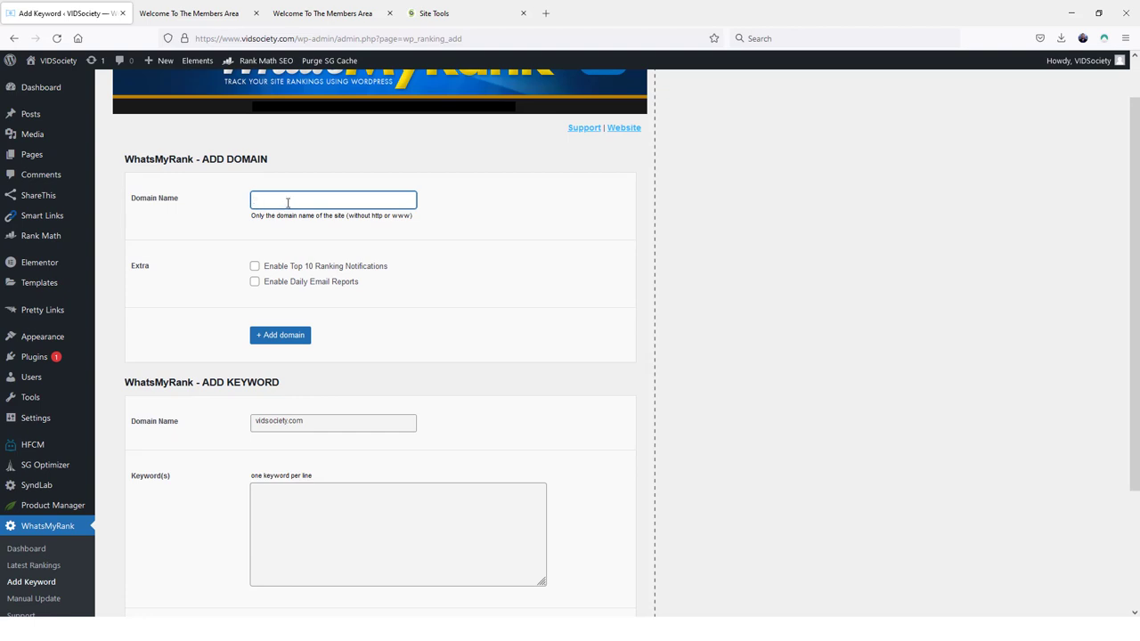
text(vidsociety.com)
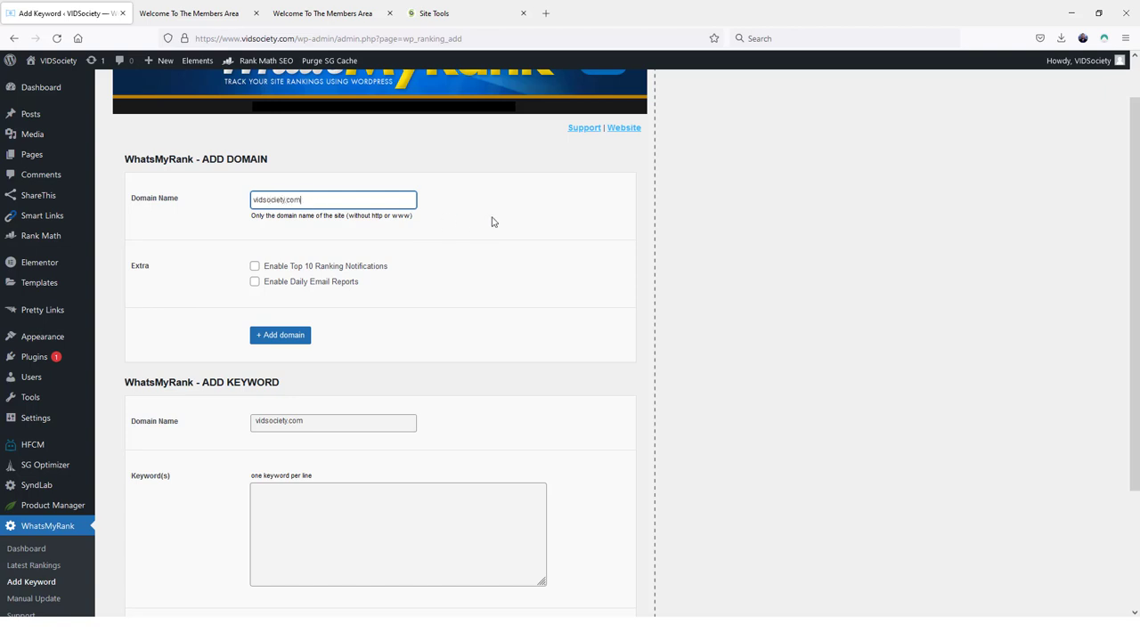
double_click(263, 200)
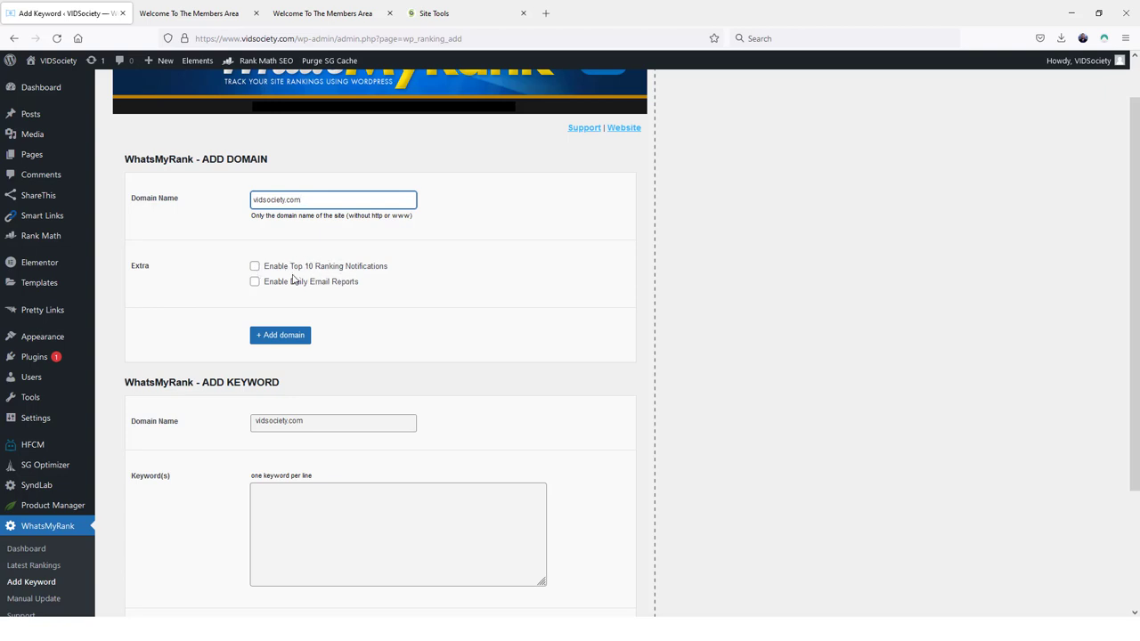
mouse_move(292, 283)
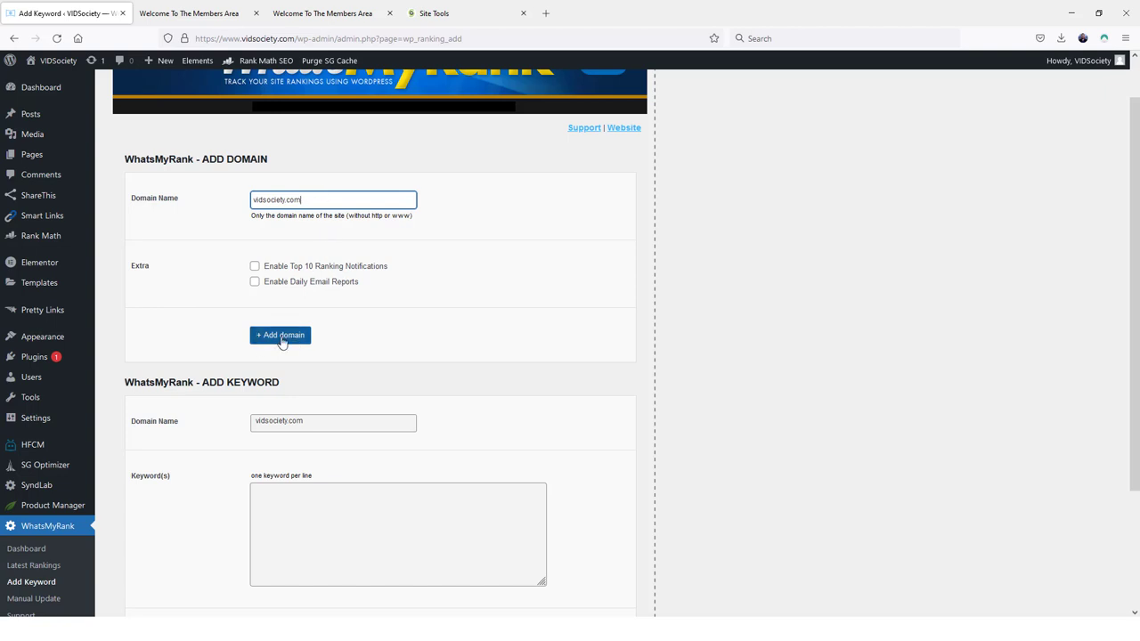
click(279, 335)
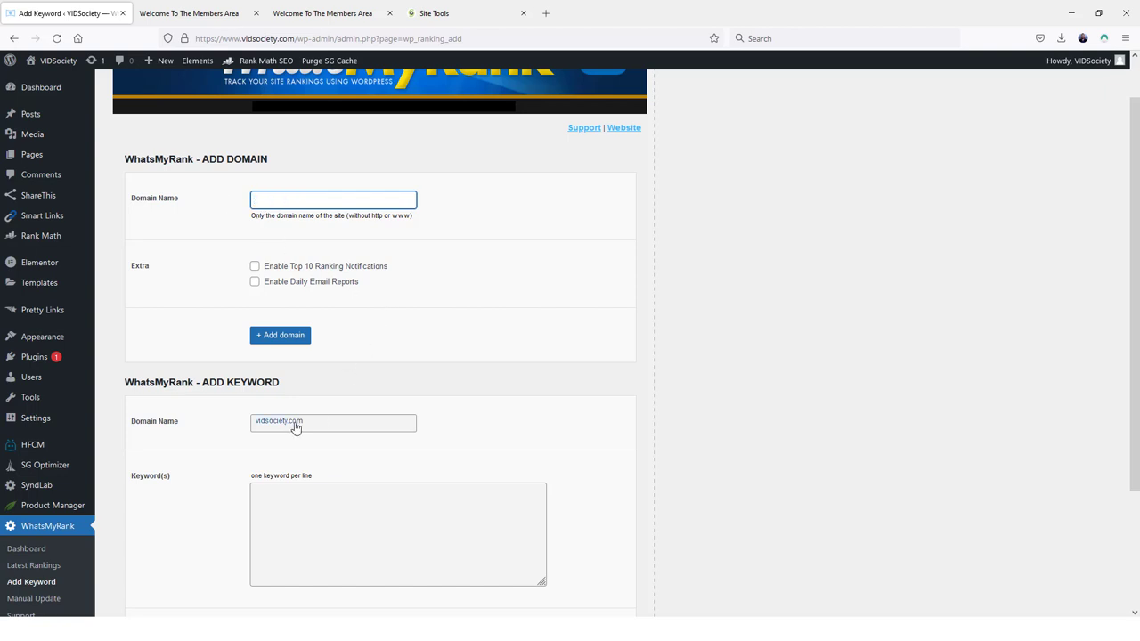
Fill the Keyword(s) box with 'digital profit machine review' for vidsociety.com.
scroll(down, 3)
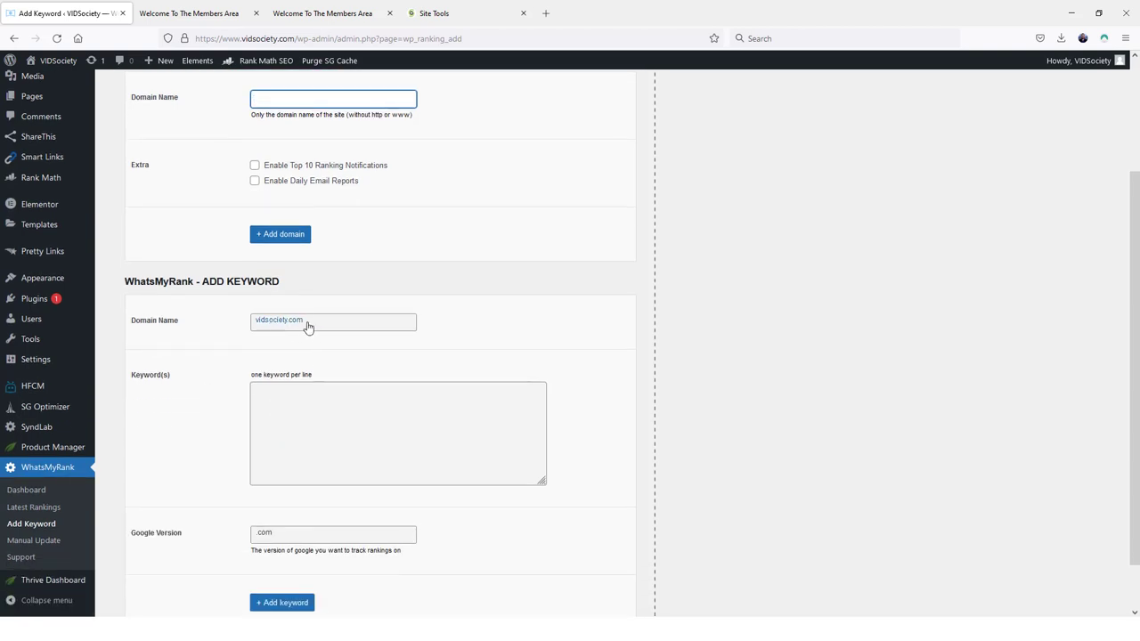
click(333, 100)
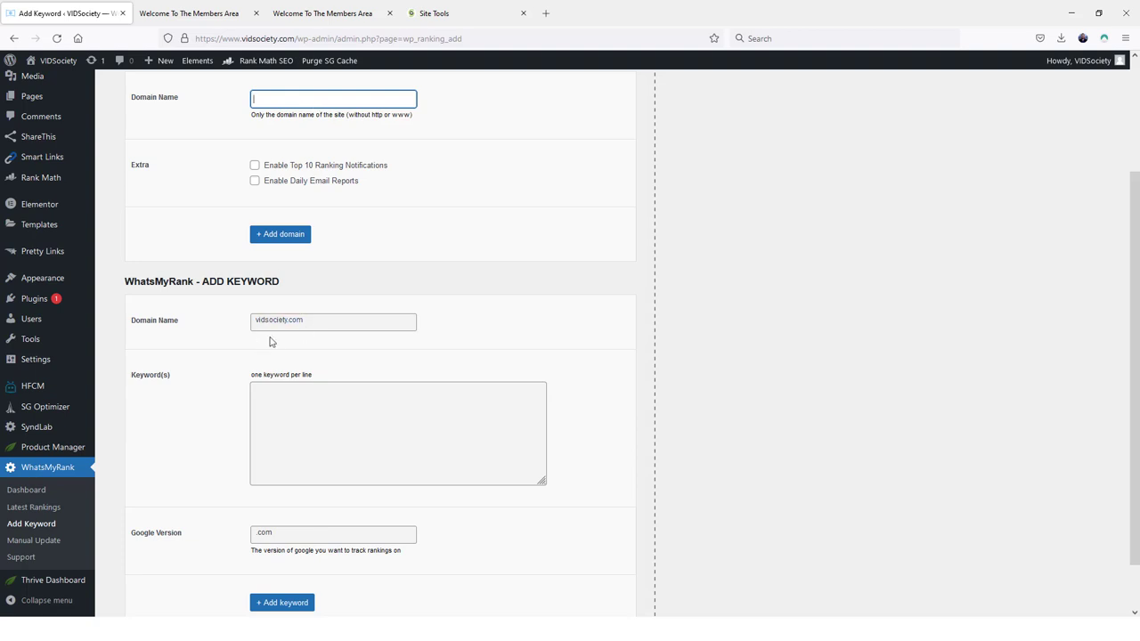
mouse_move(307, 341)
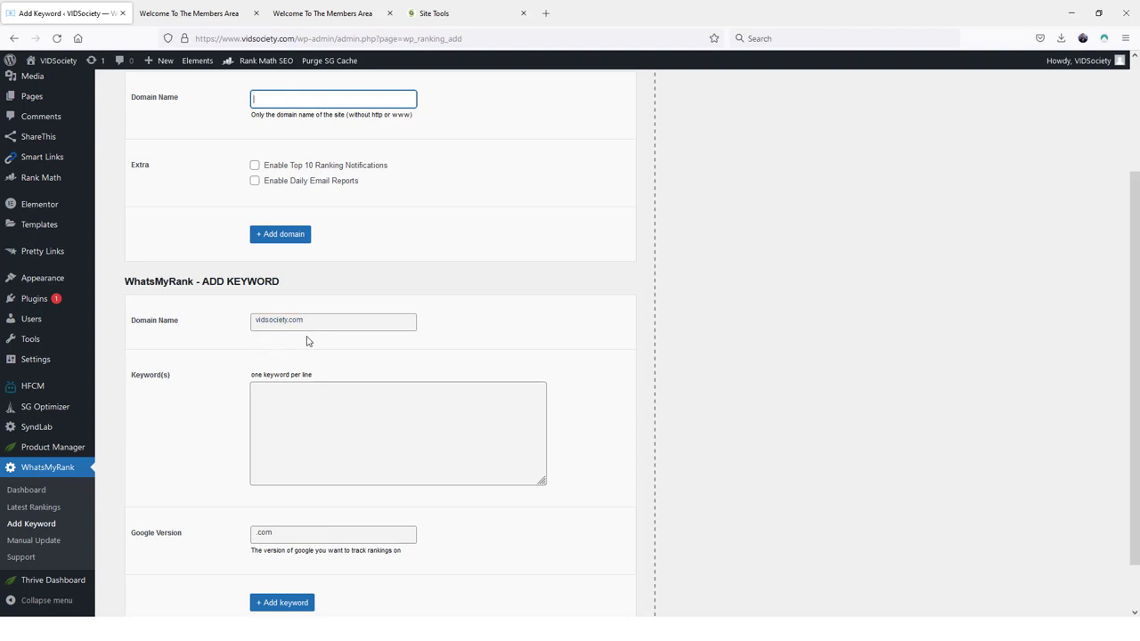
mouse_move(322, 346)
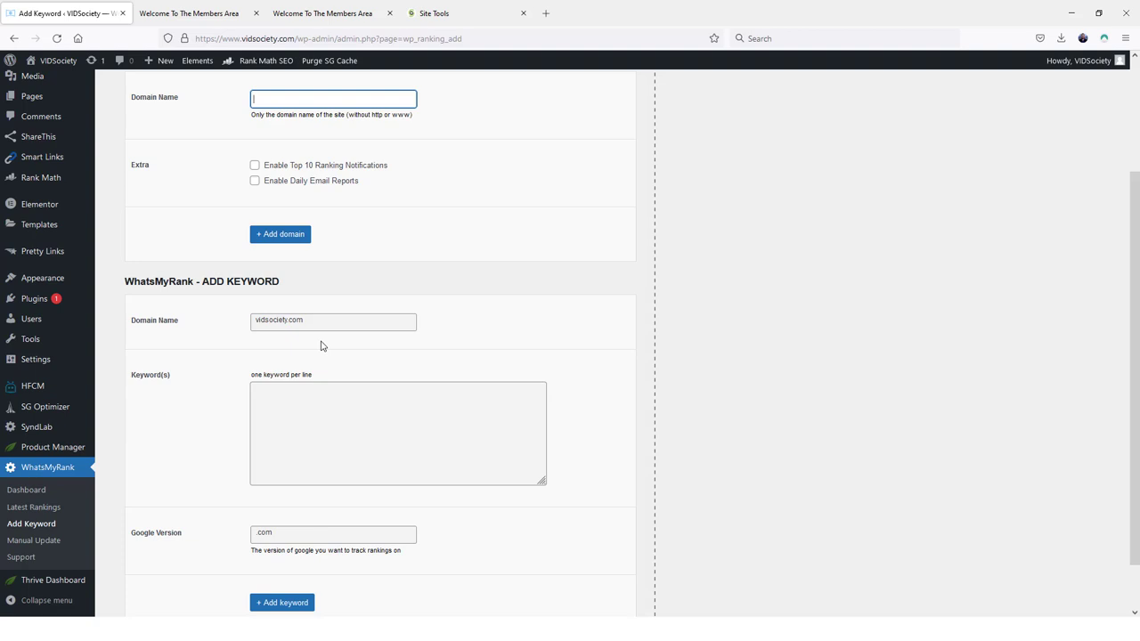
mouse_move(336, 381)
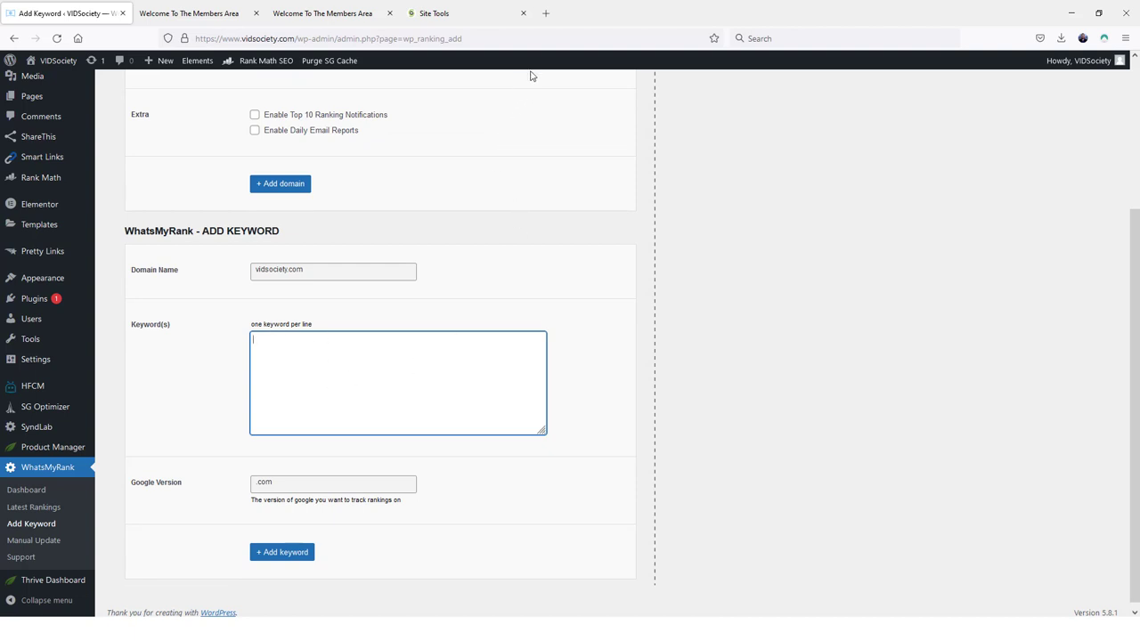
text(digital profit machine review)
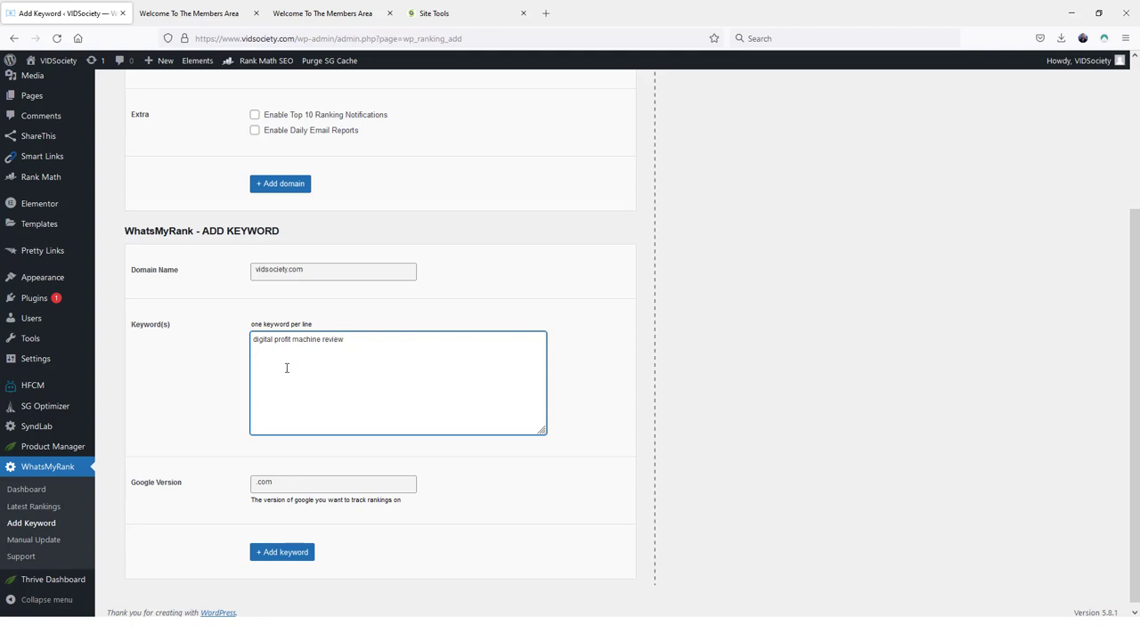
mouse_move(270, 404)
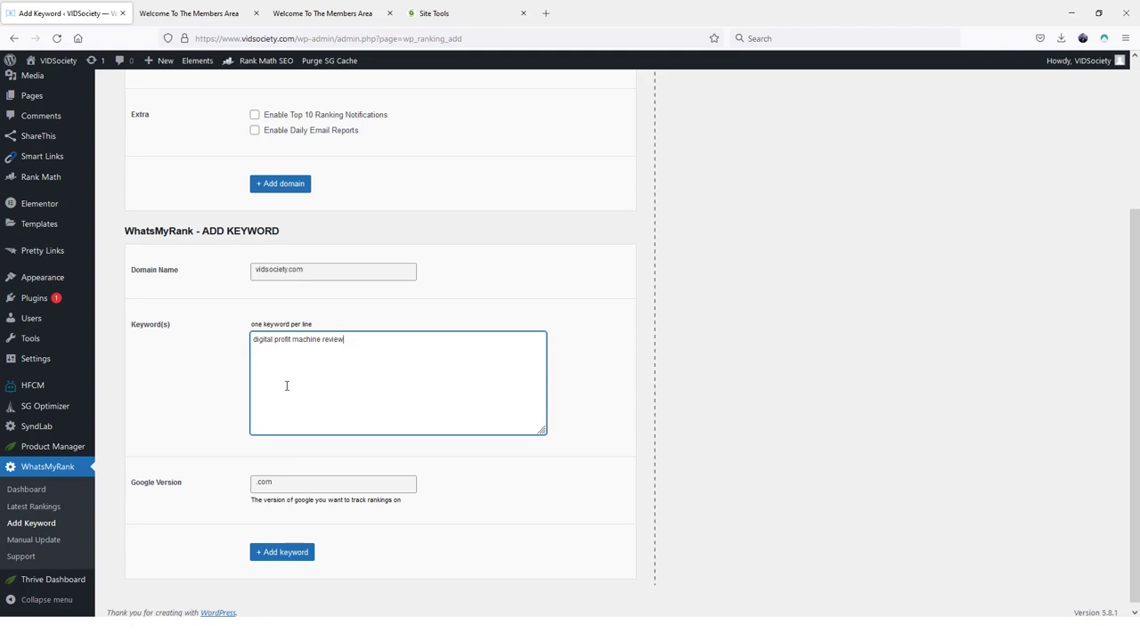
mouse_move(298, 365)
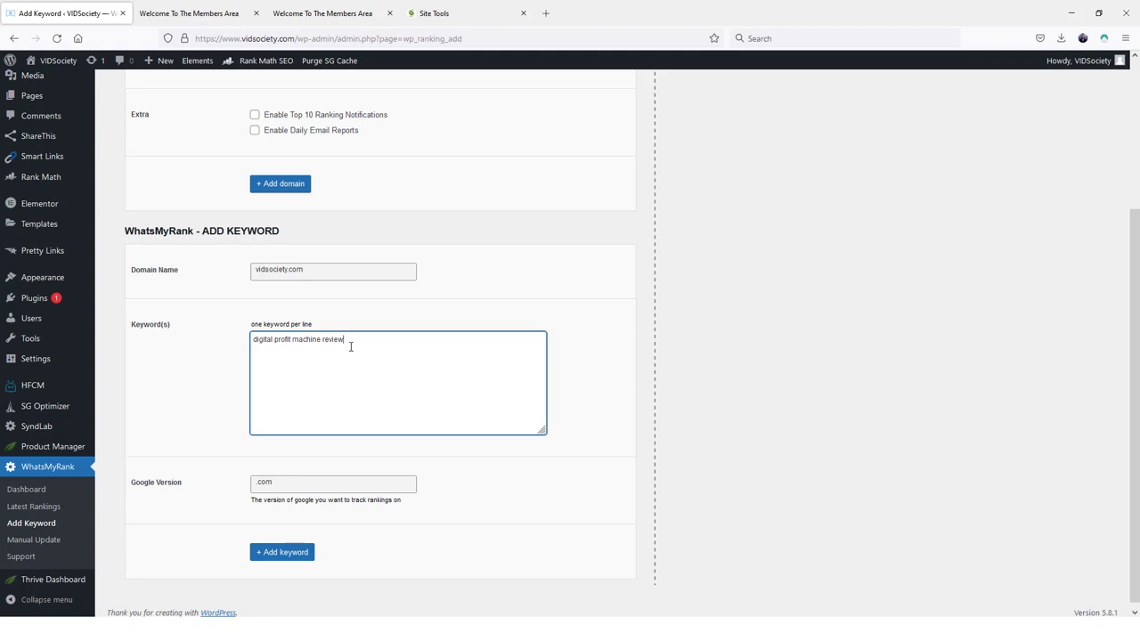
mouse_move(310, 406)
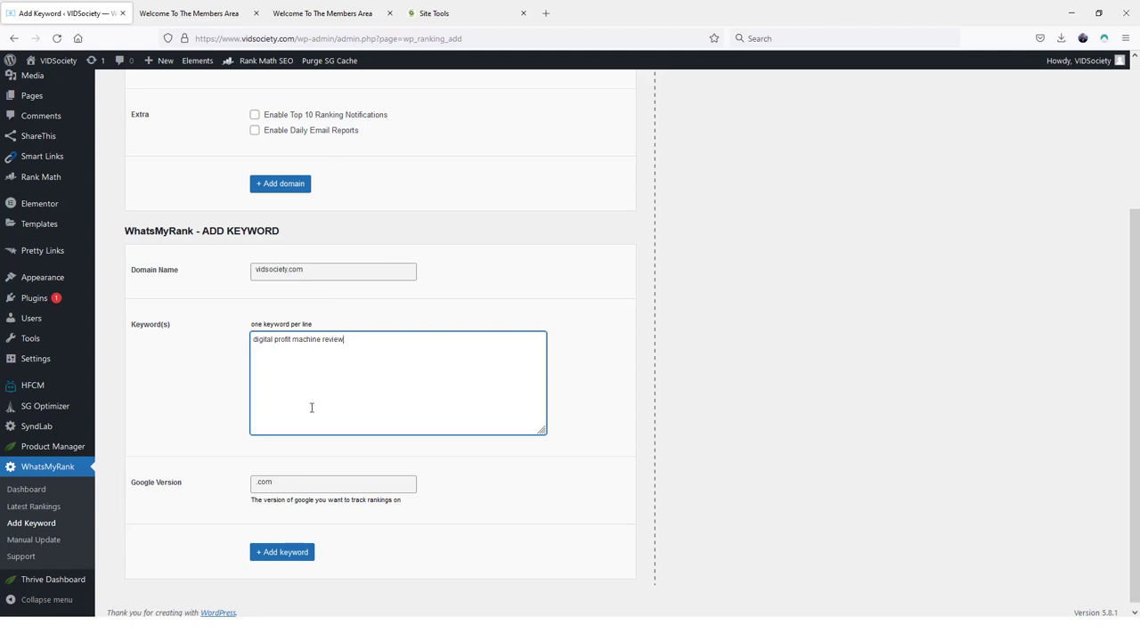
scroll(up, 3)
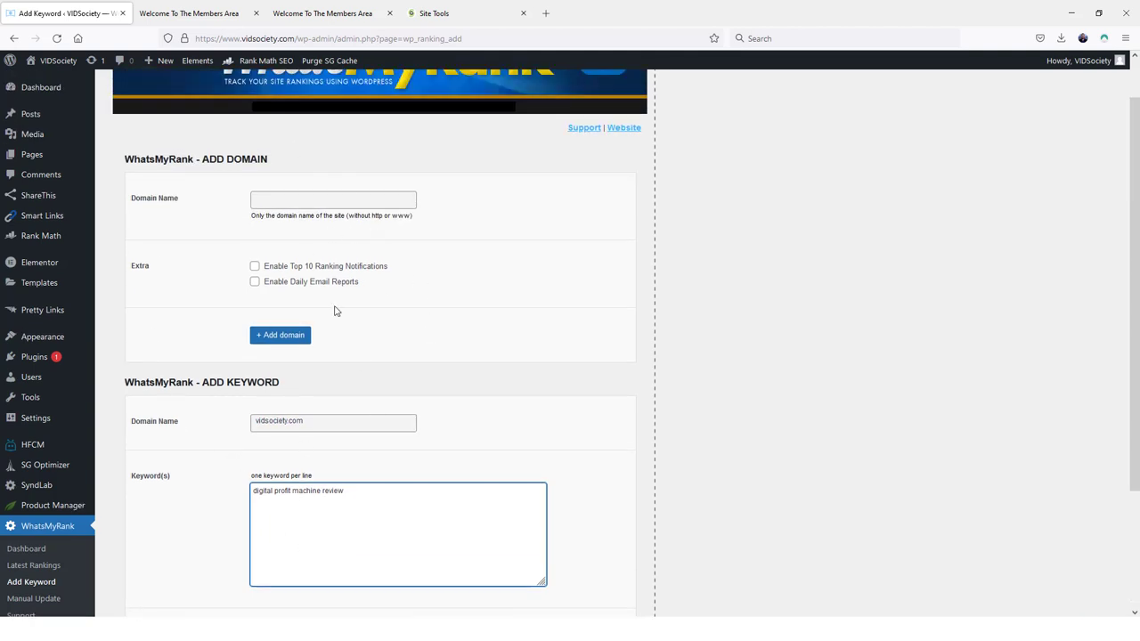
scroll(down, 3)
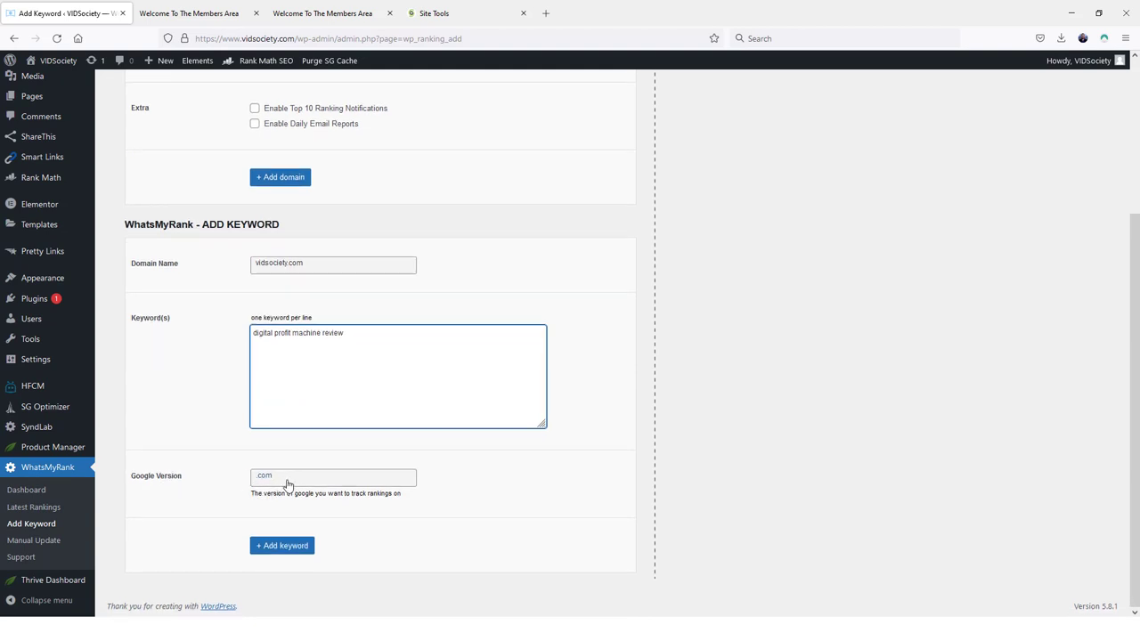
Keep Google version .com and add the keyword, confirmed as inserted.
click(331, 477)
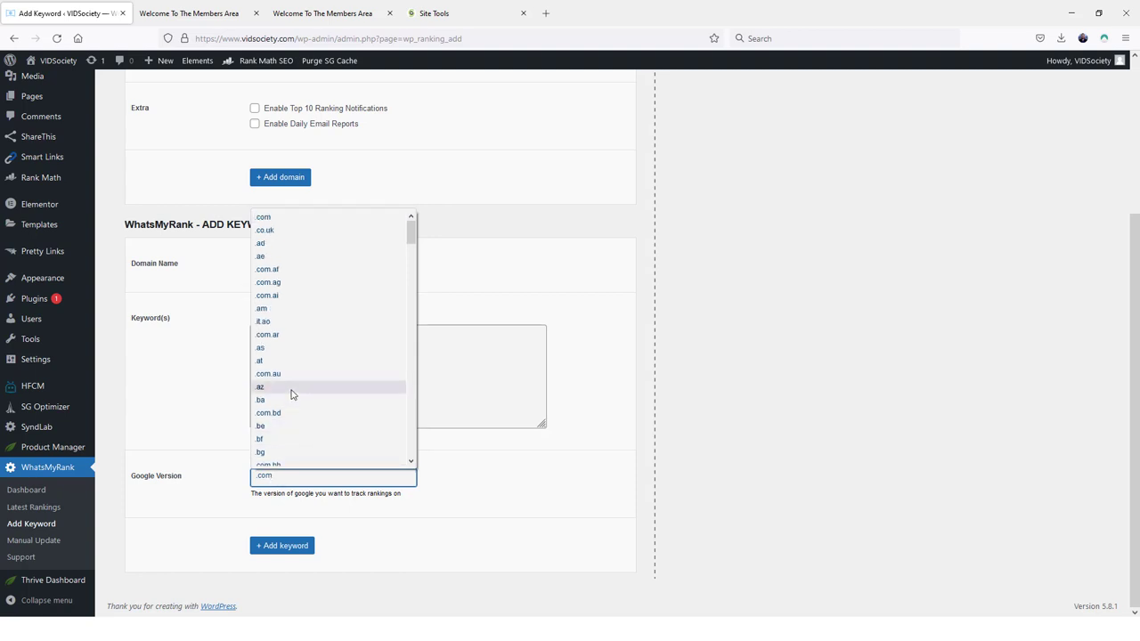
mouse_move(271, 232)
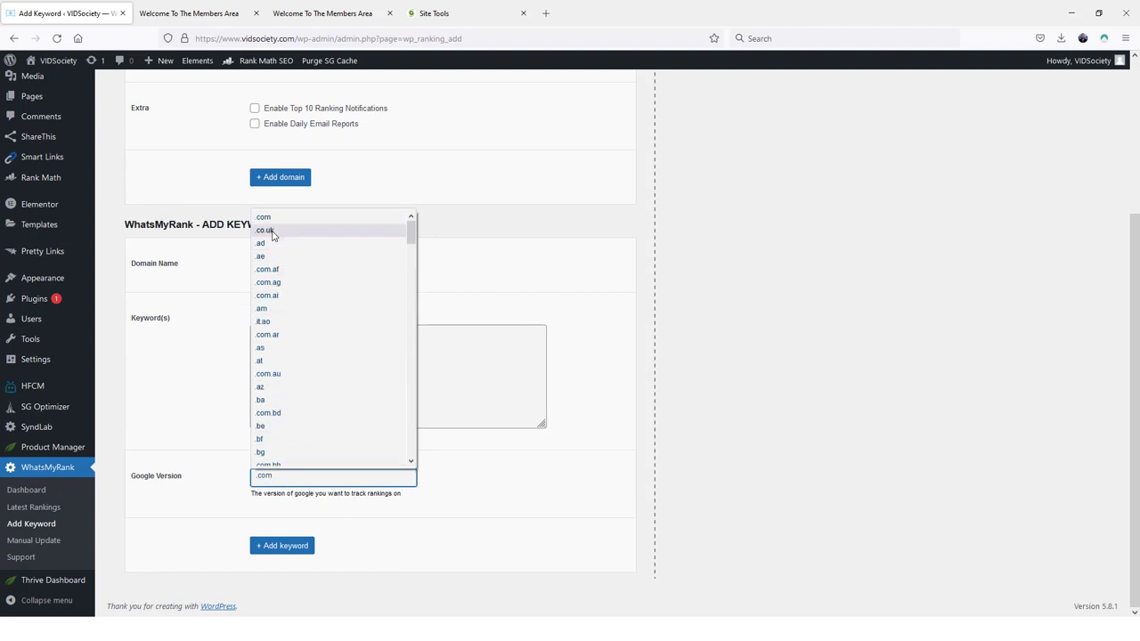
mouse_move(283, 235)
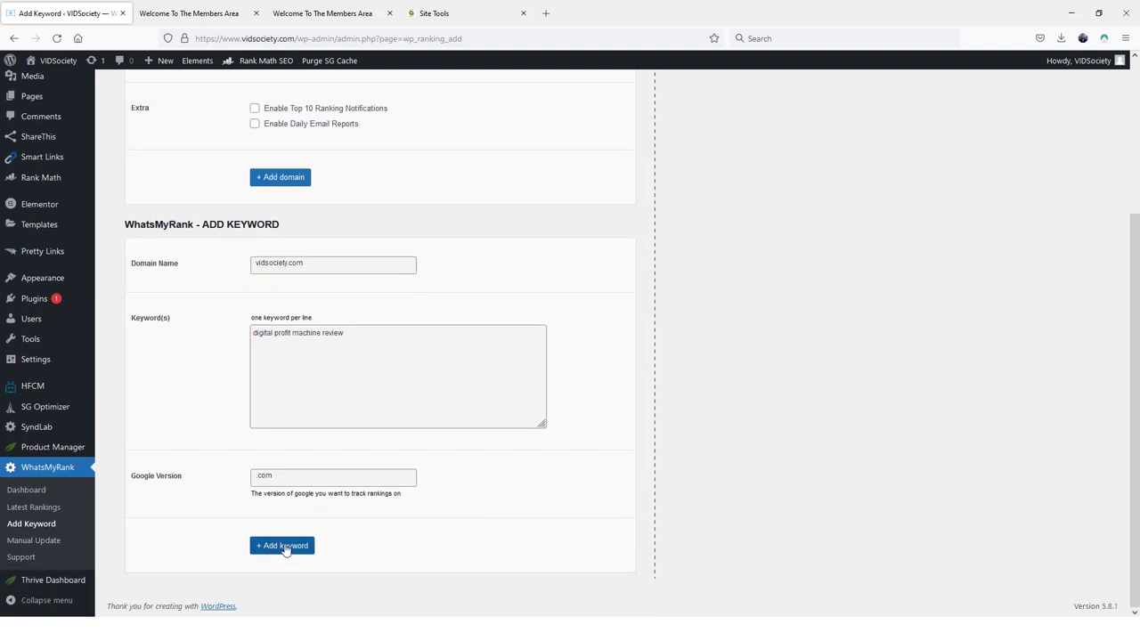
click(281, 545)
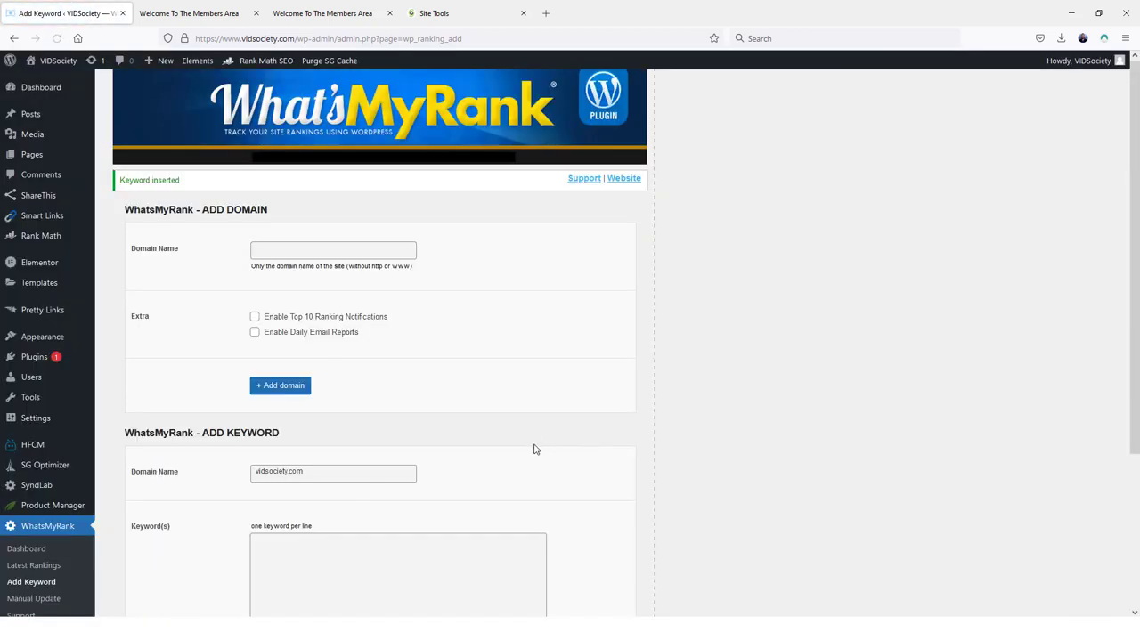
scroll(down, 3)
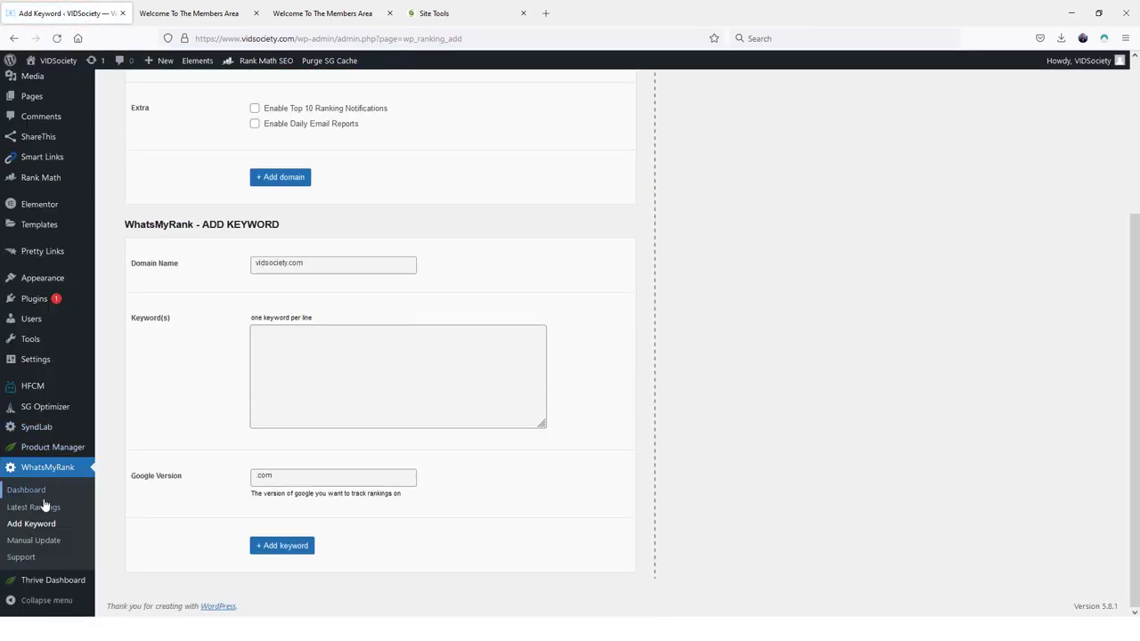
View Latest Rankings where 'digital profit machine review' shows >100, not updated yet.
click(22, 506)
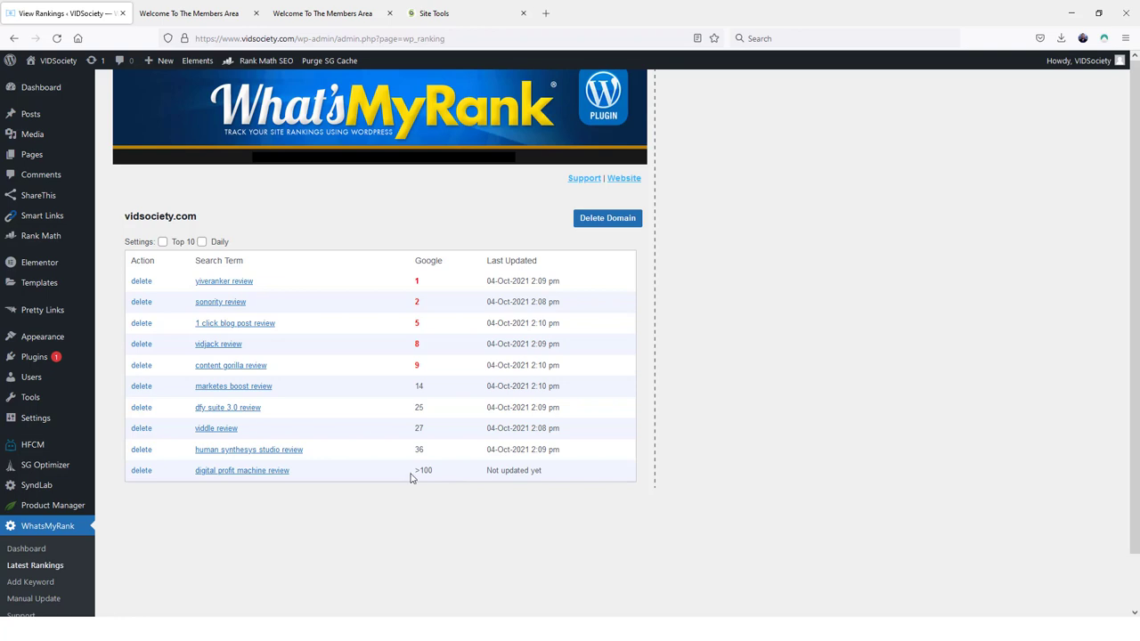
mouse_move(456, 476)
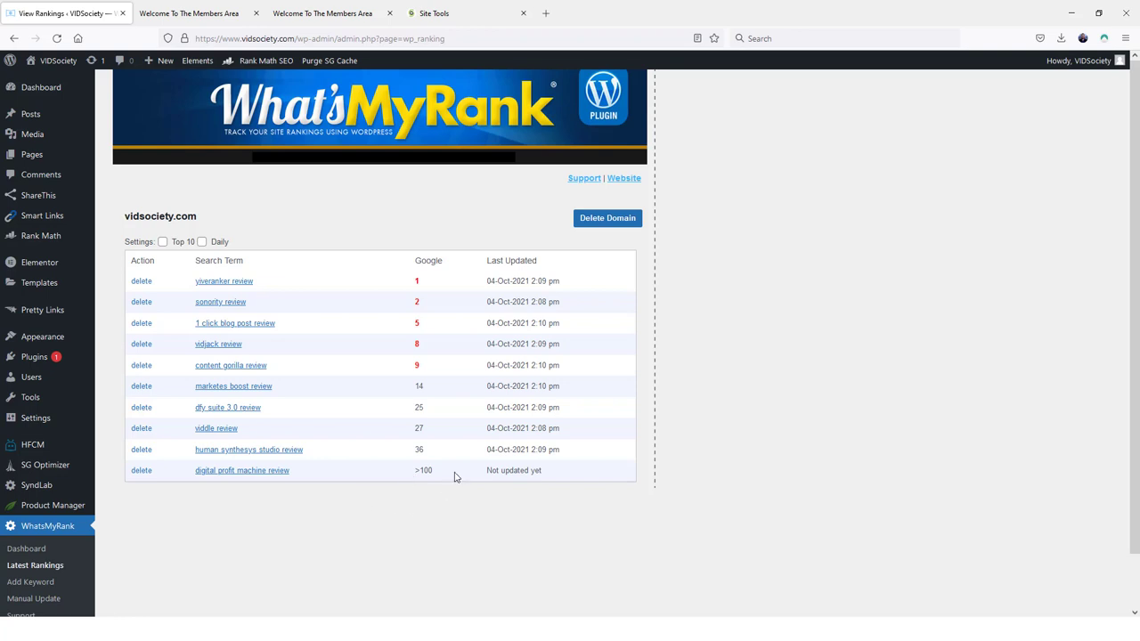
mouse_move(463, 463)
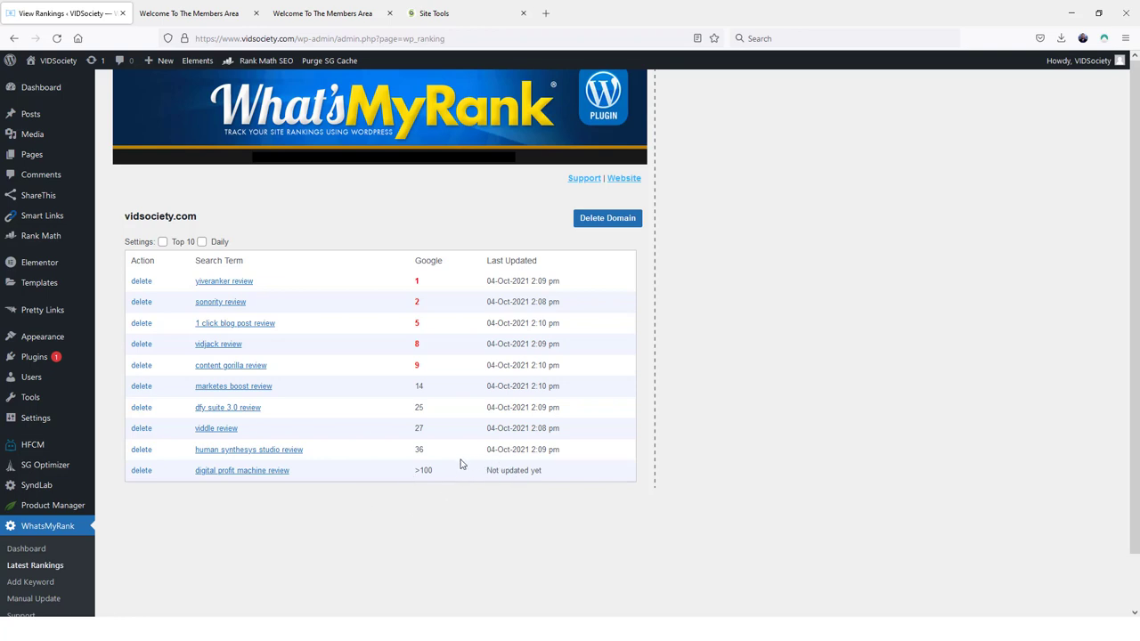
scroll(down, 3)
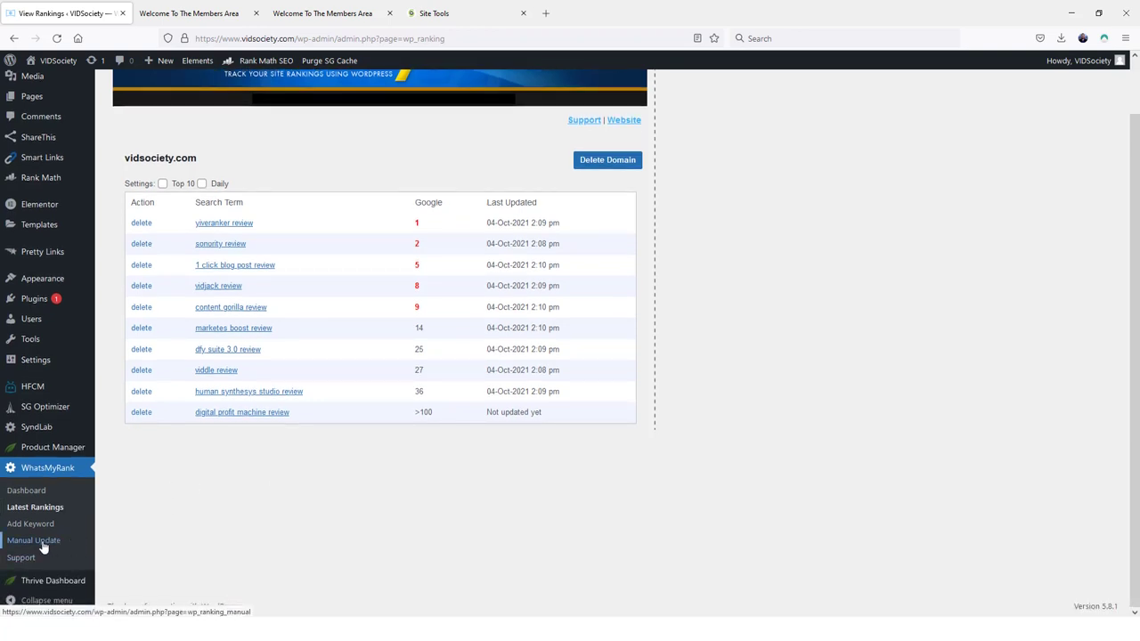
Run Update Now on the Manual Update page until the data is confirmed updated.
click(34, 540)
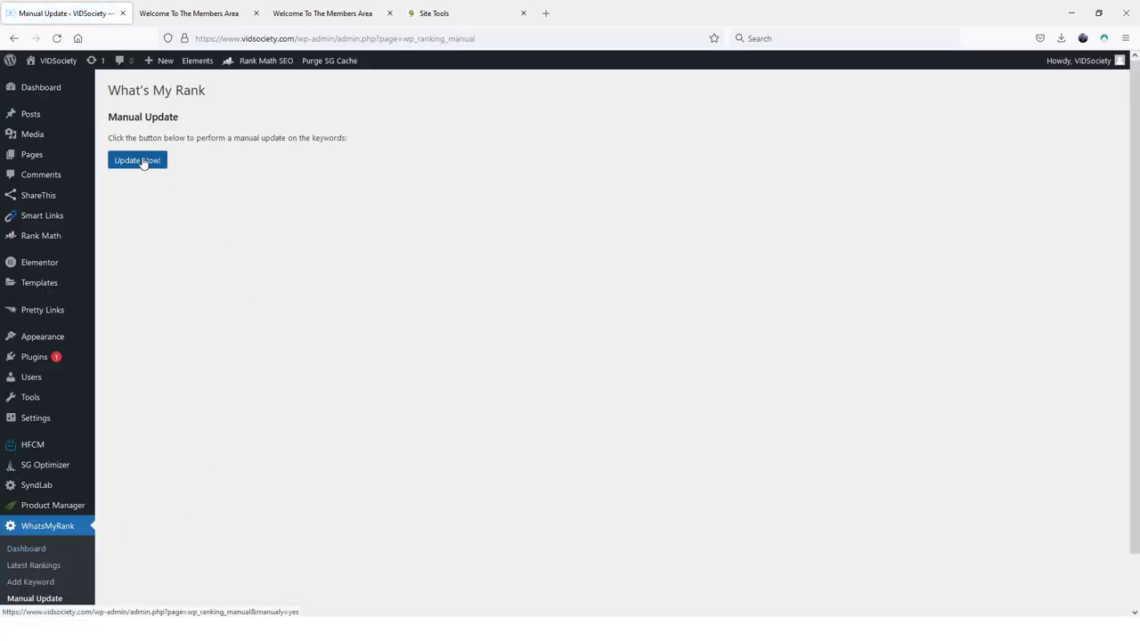
click(137, 160)
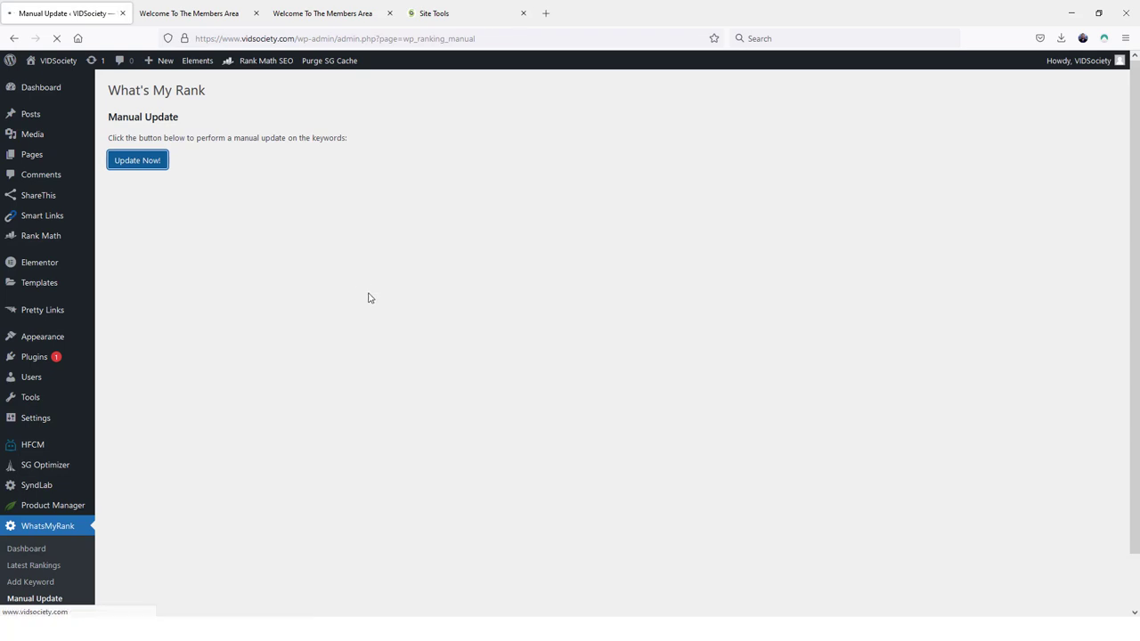
click(137, 161)
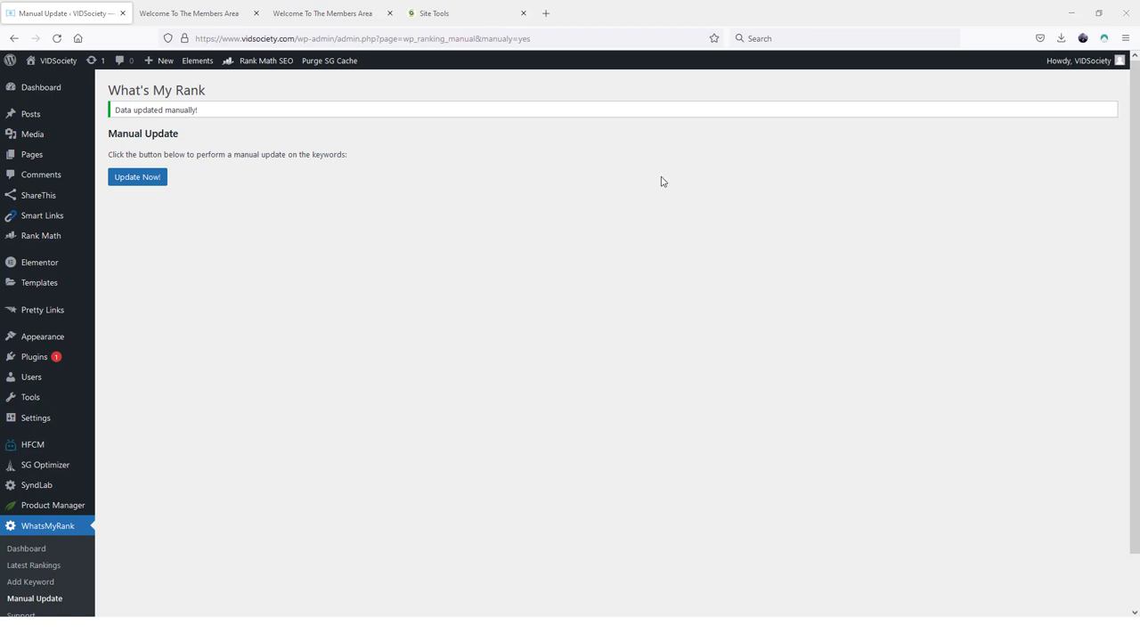
mouse_move(115, 487)
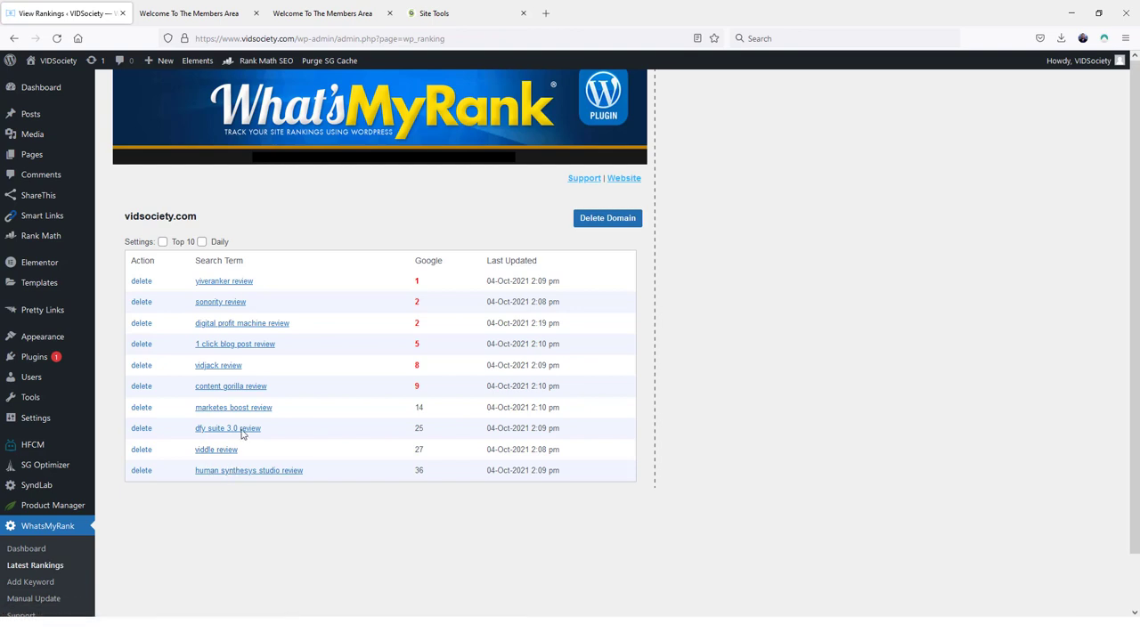
mouse_move(267, 327)
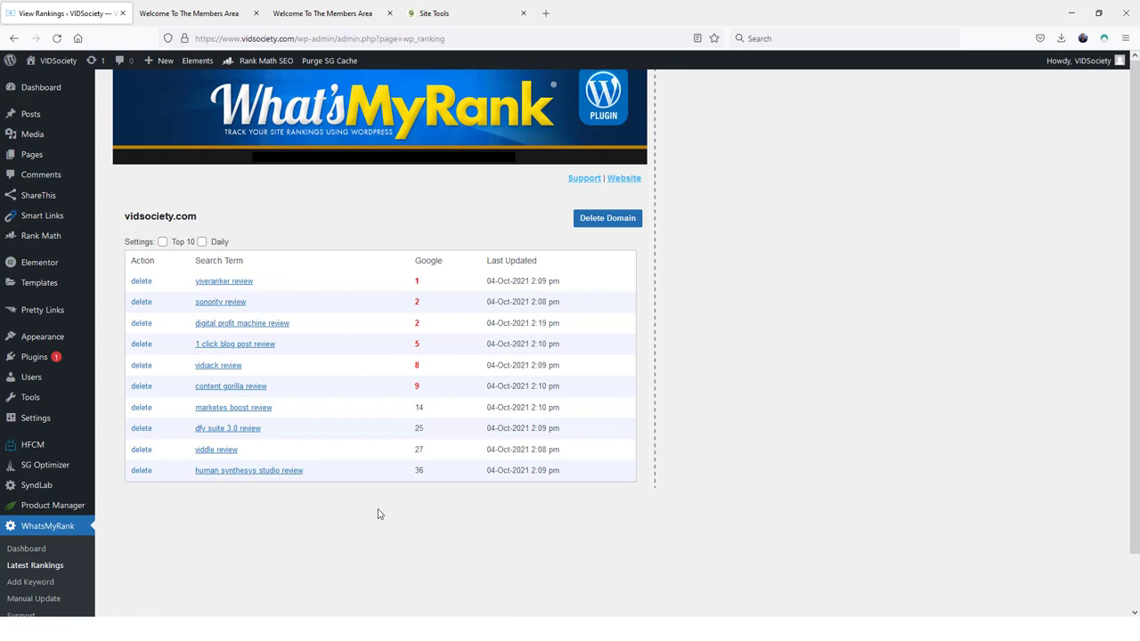
Scroll the updated table showing 'digital profit machine review' ranked 2 on 04-Oct-2021.
scroll(down, 3)
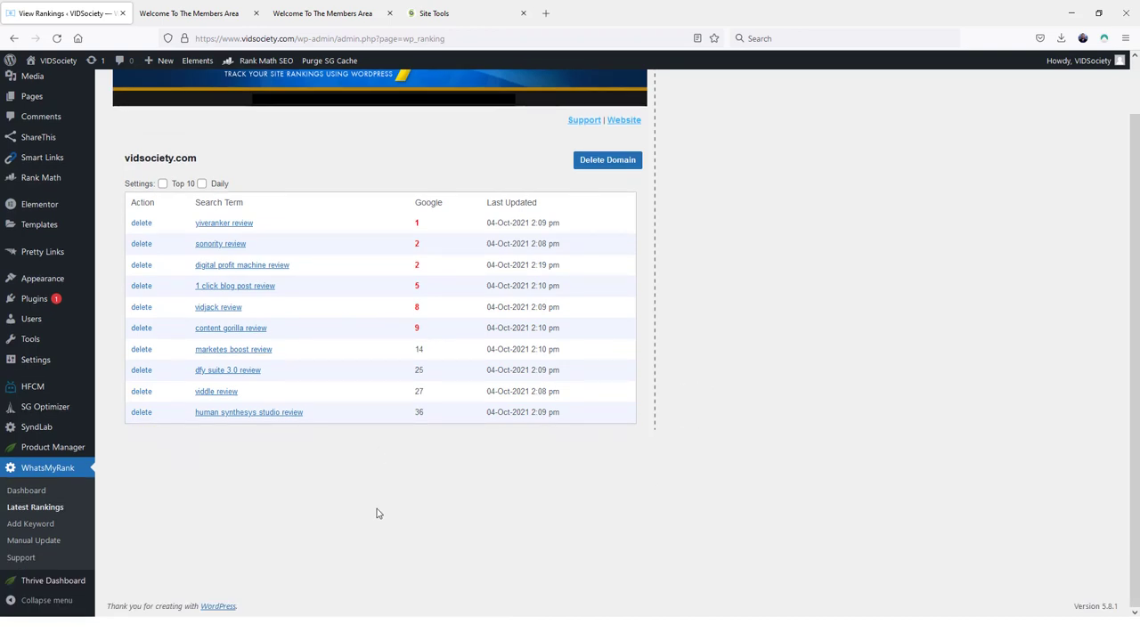
mouse_move(32, 541)
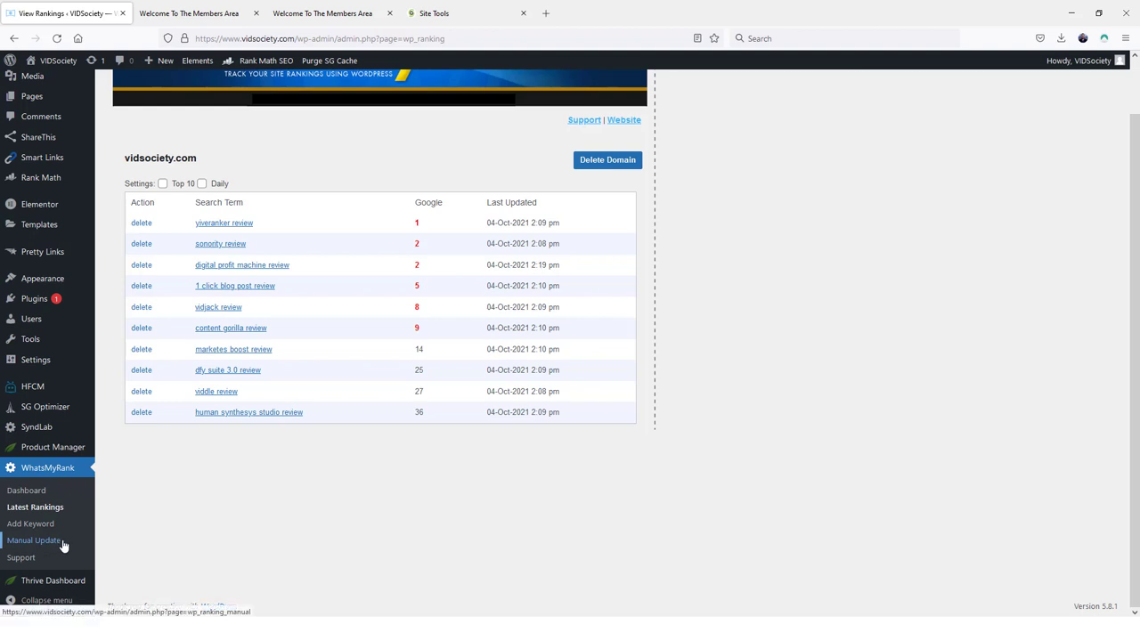
mouse_move(27, 547)
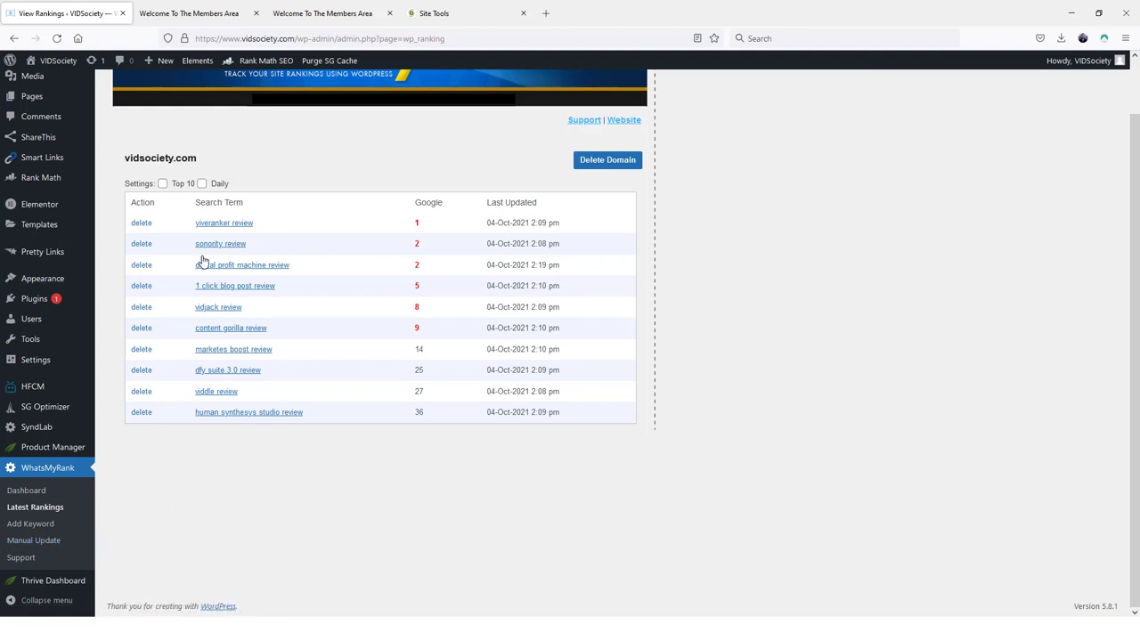
mouse_move(274, 185)
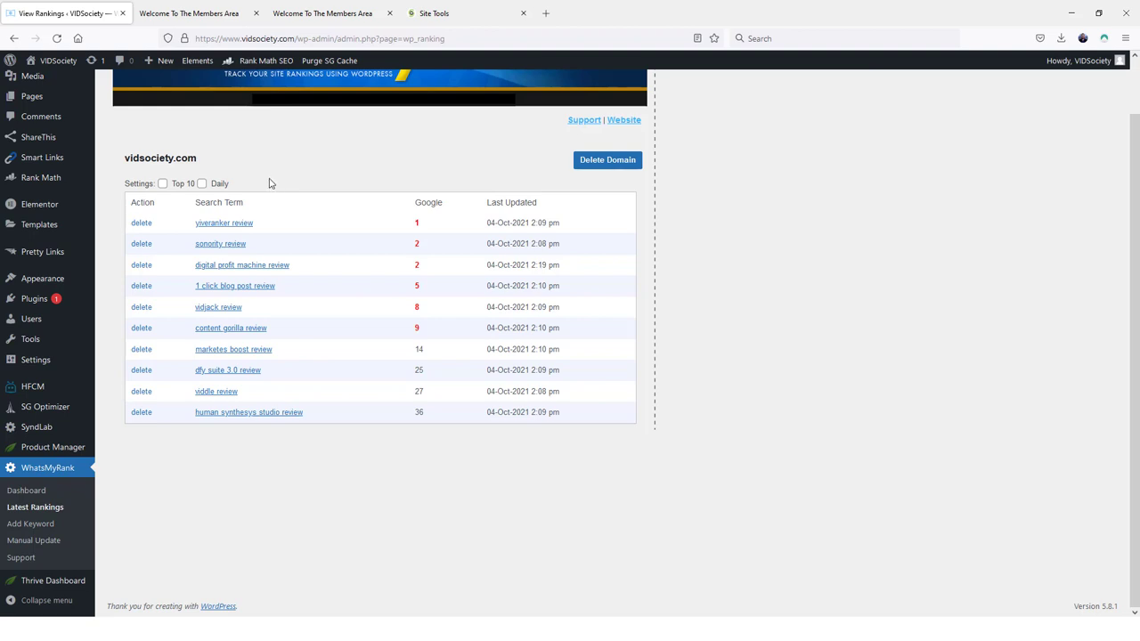
mouse_move(261, 524)
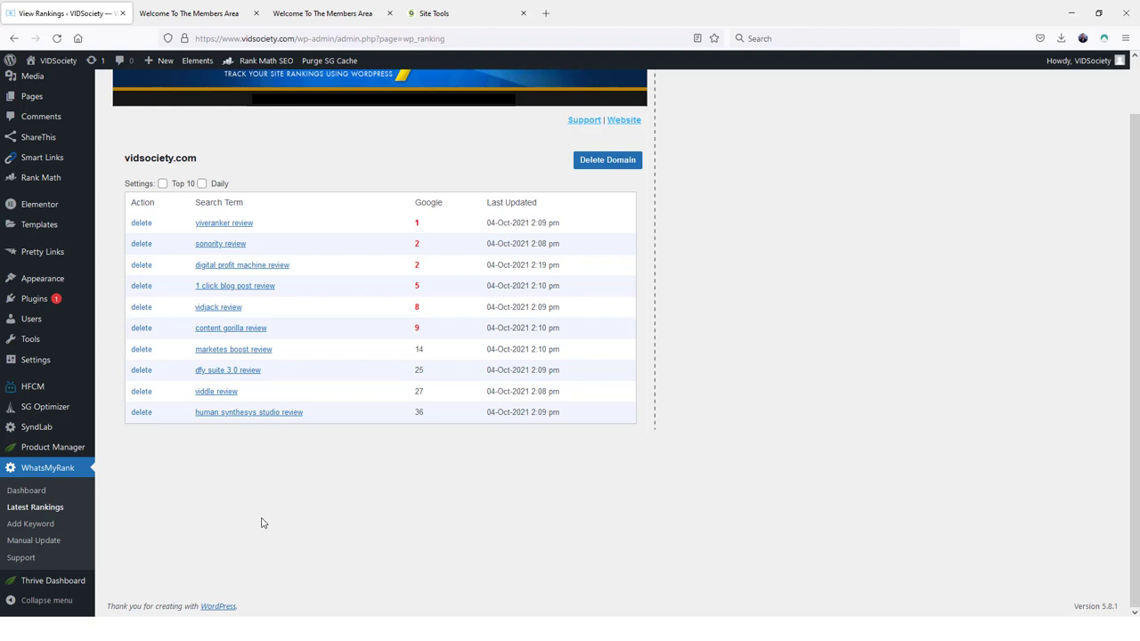
mouse_move(263, 459)
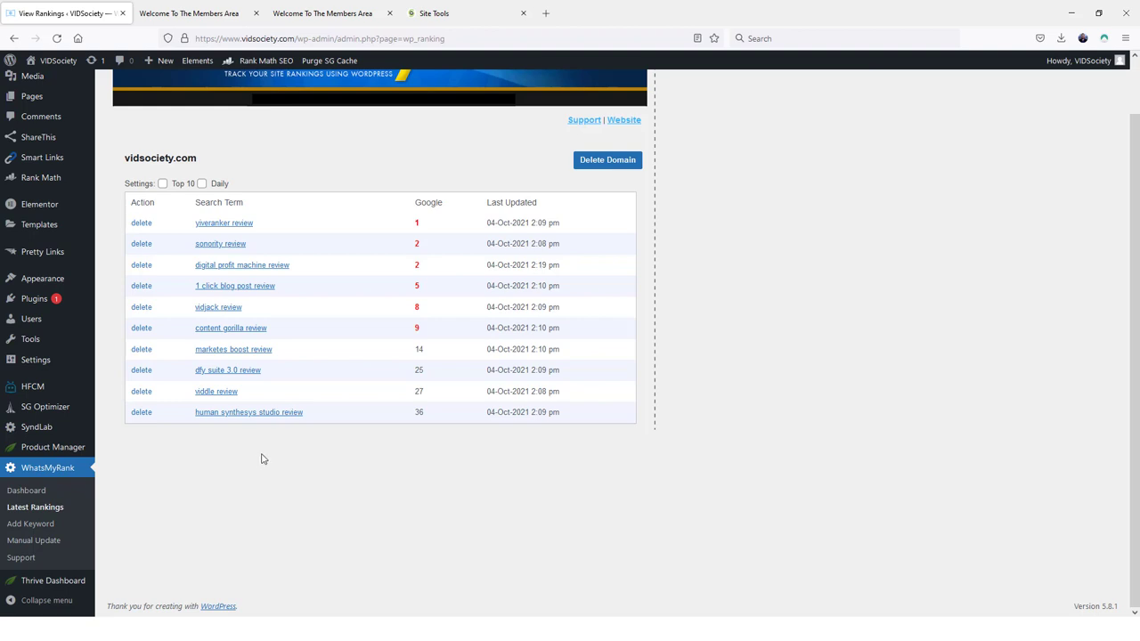
mouse_move(281, 431)
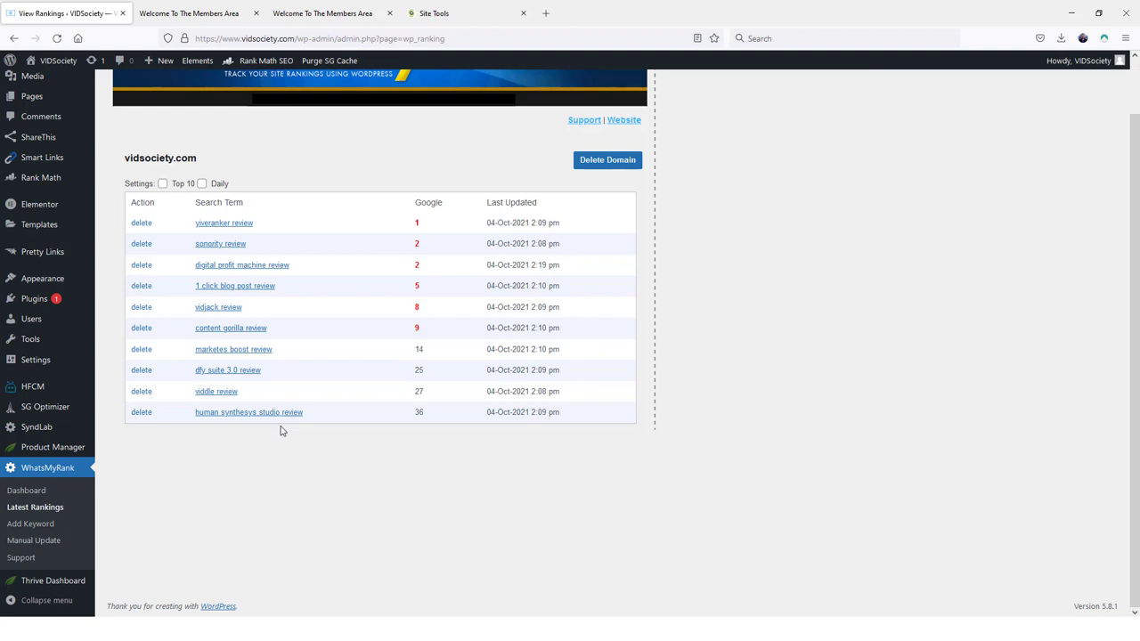
mouse_move(306, 459)
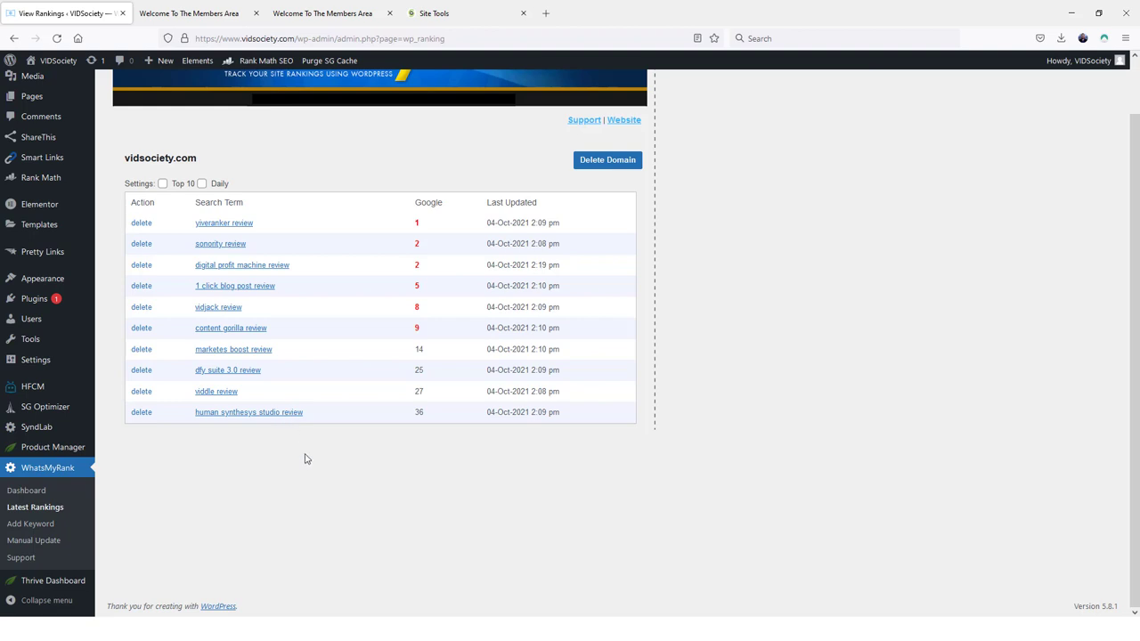
mouse_move(655, 353)
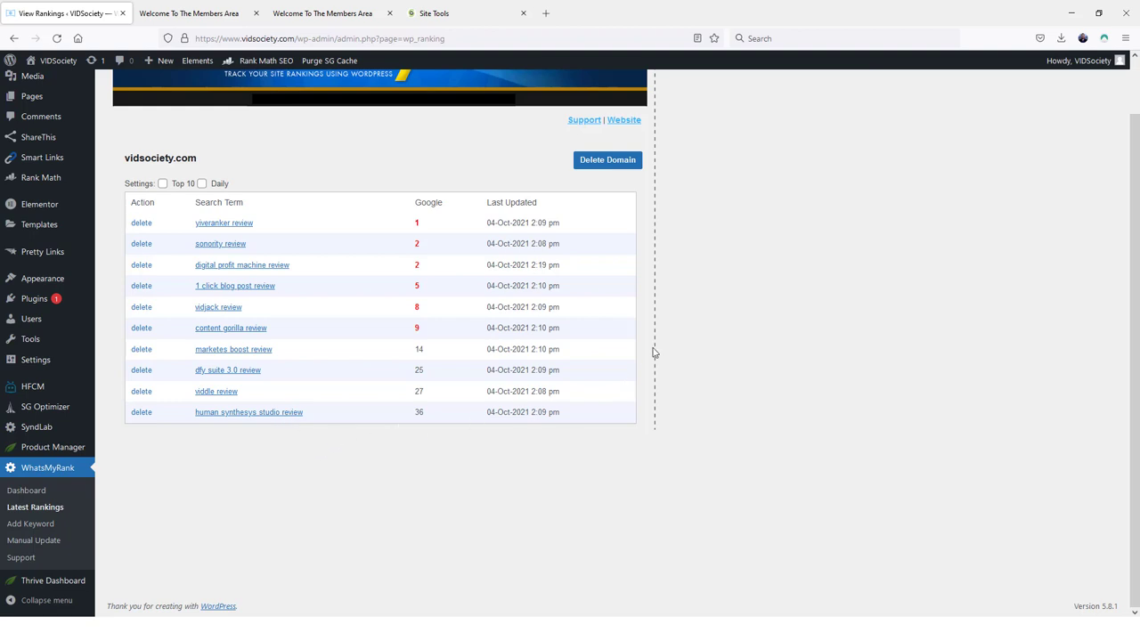
mouse_move(648, 317)
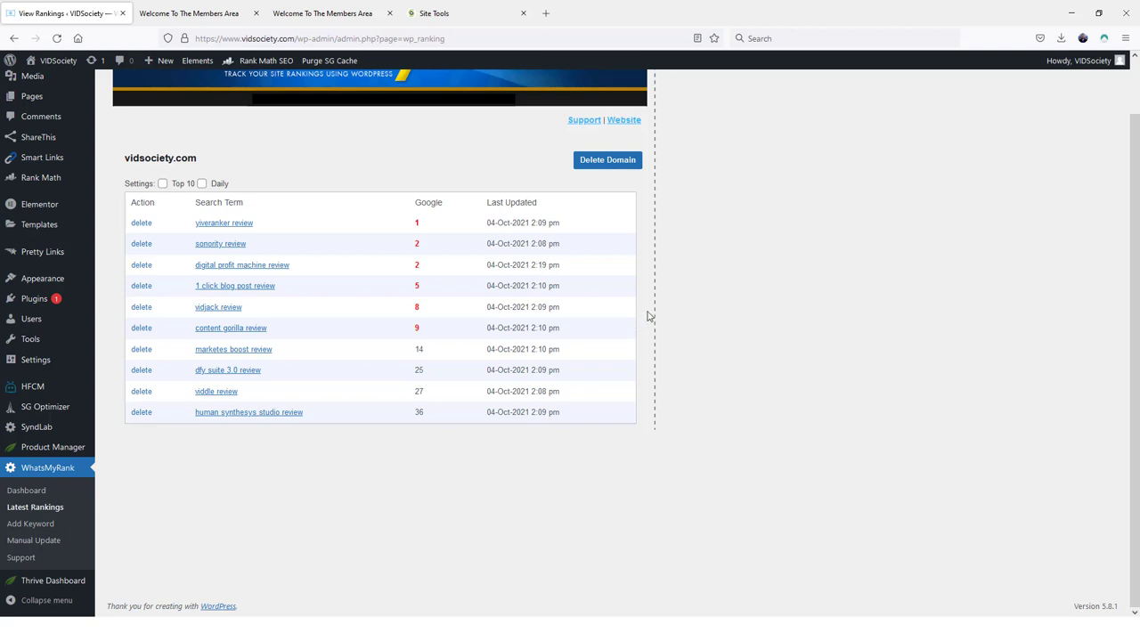
mouse_move(289, 235)
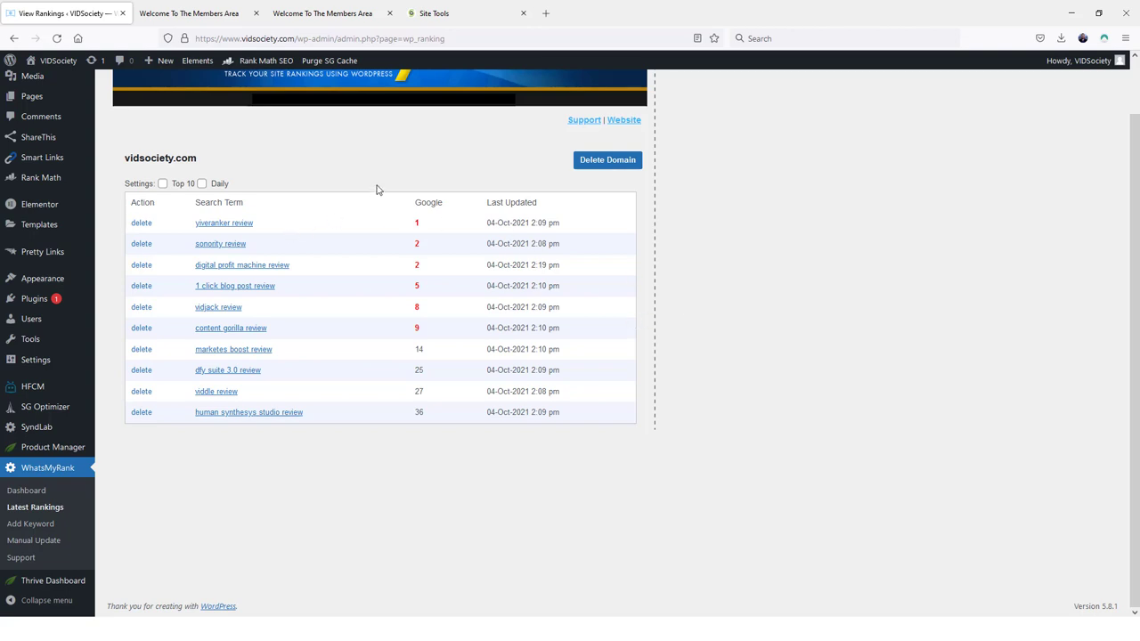
mouse_move(758, 374)
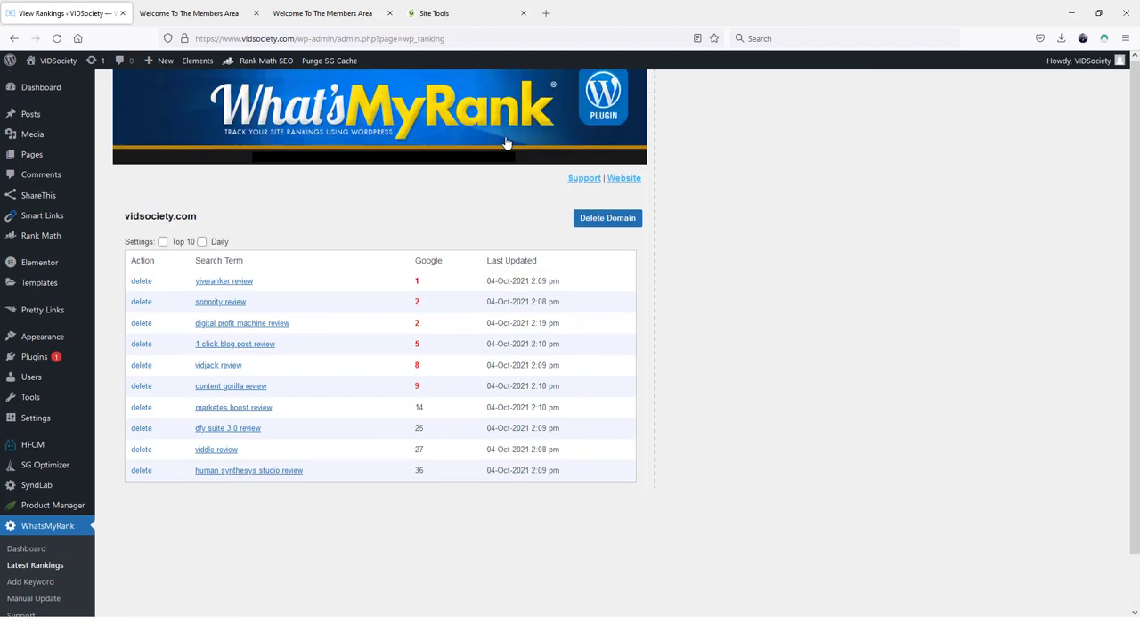
mouse_move(696, 276)
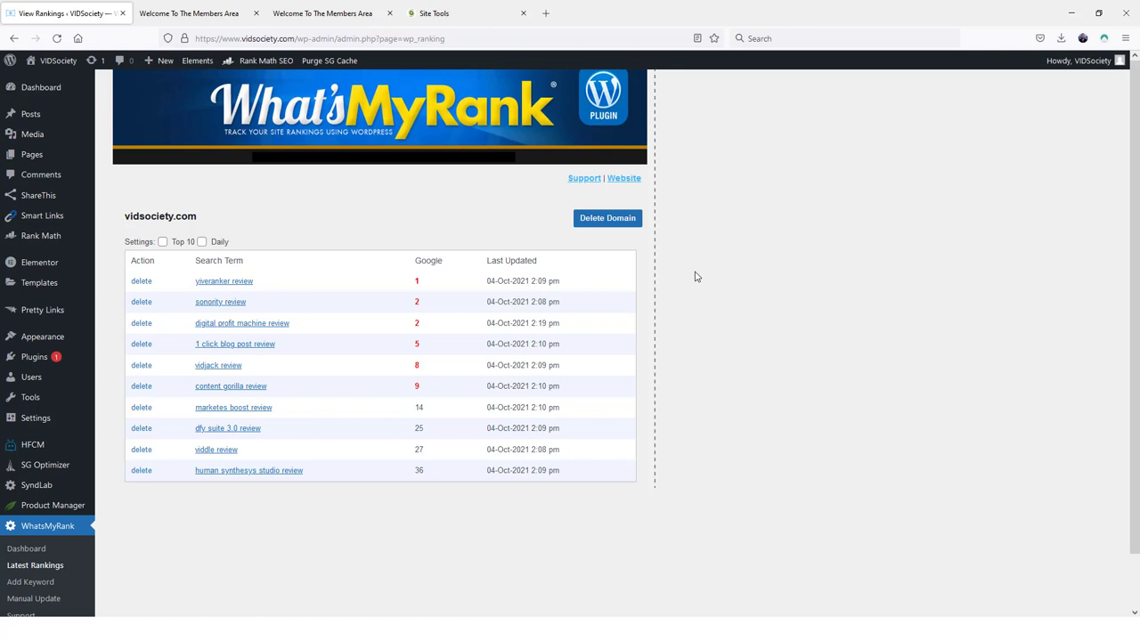